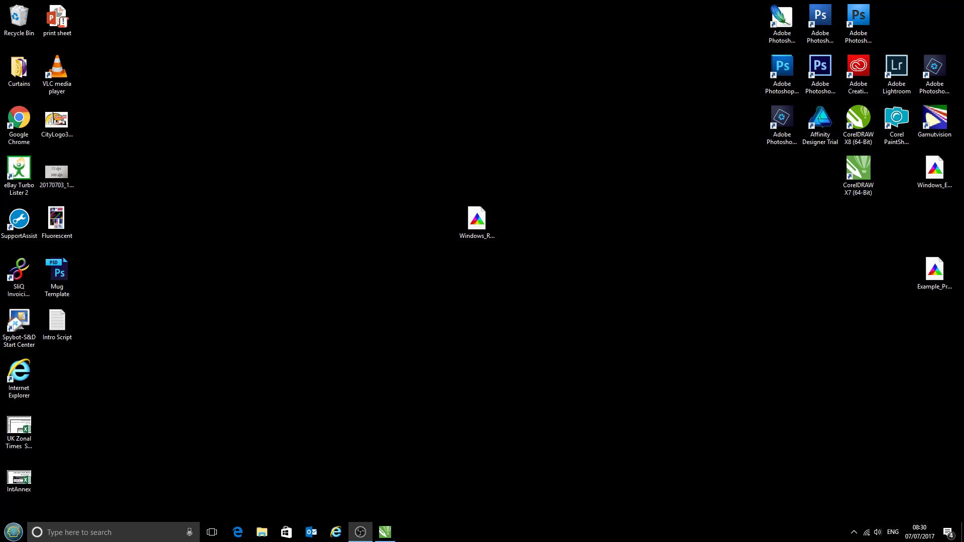
# Step: Select the Windows_RicohSG3110DN_CityInkExpressA4 ICC profile file on the desktop
pyautogui.click(476, 219)
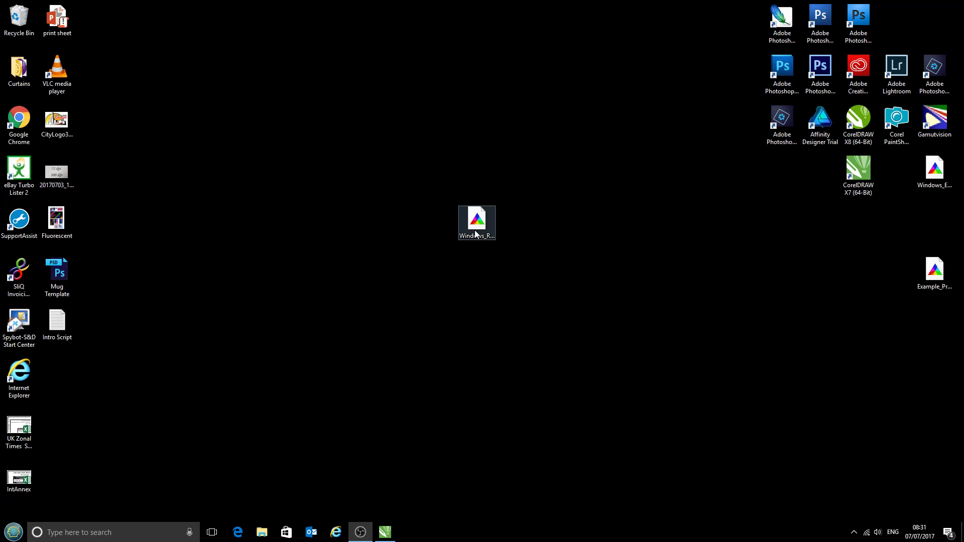
pyautogui.click(476, 218)
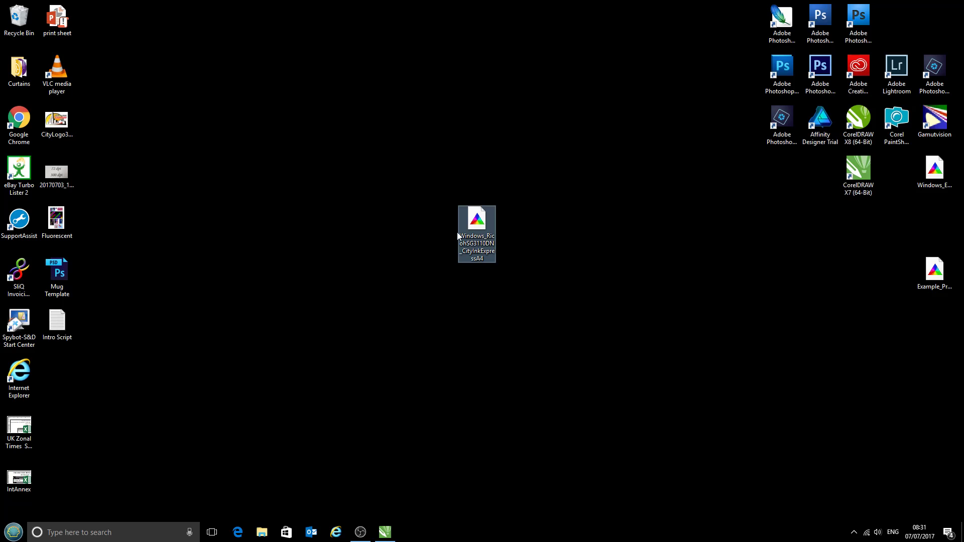
# Step: Bring up the Ricoh profile file's context menu to install the profile
pyautogui.rightClick(477, 234)
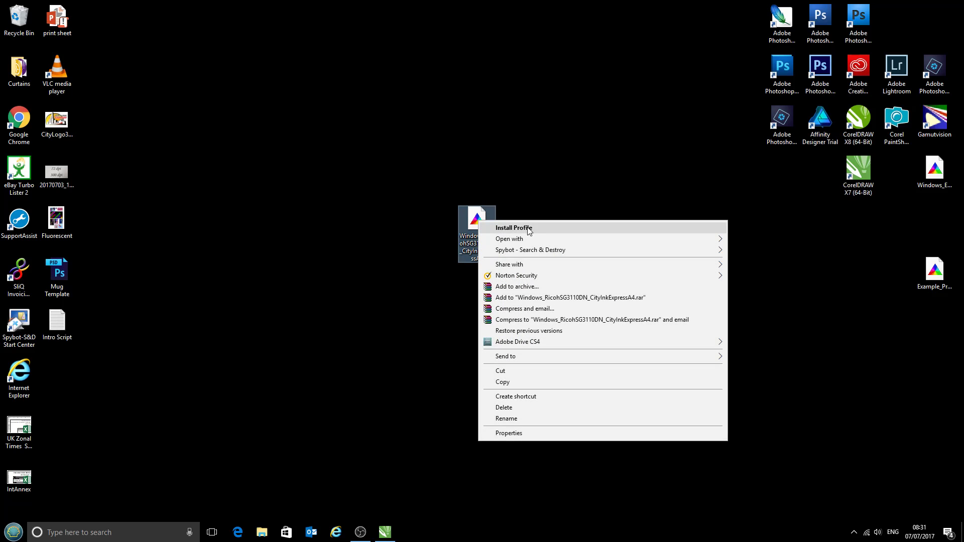
pyautogui.moveTo(534, 230)
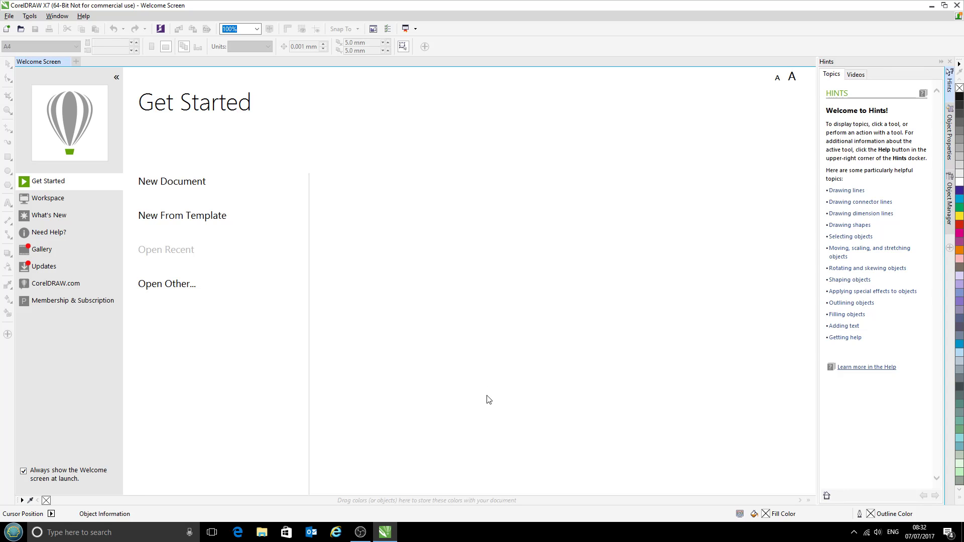
pyautogui.moveTo(445, 254)
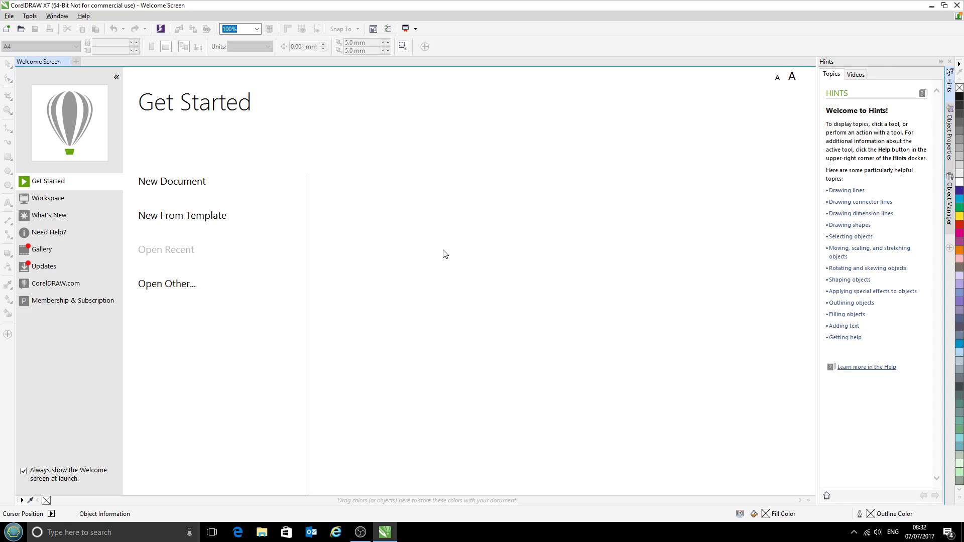
pyautogui.moveTo(393, 221)
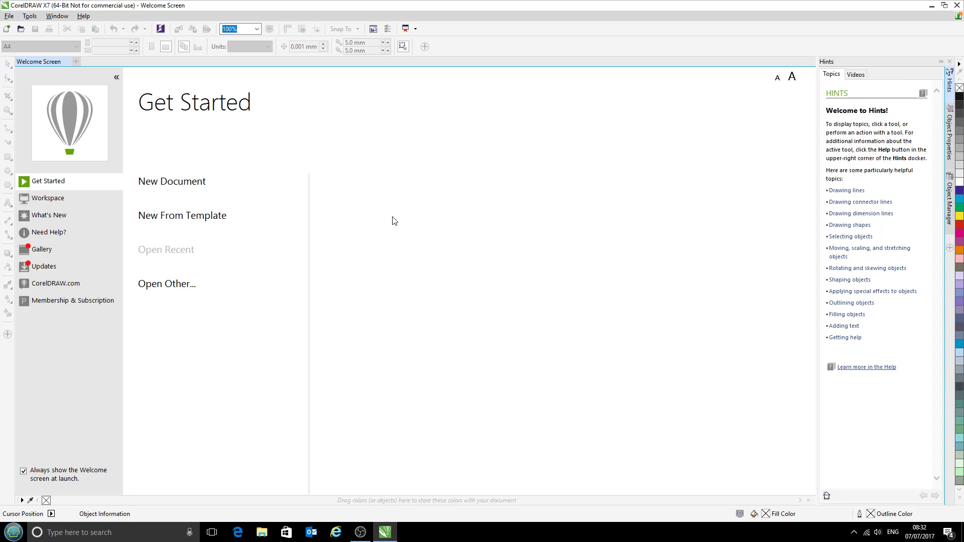
# Step: Create blank A4 document Untitled-1 from the CorelDRAW default preset
pyautogui.click(9, 17)
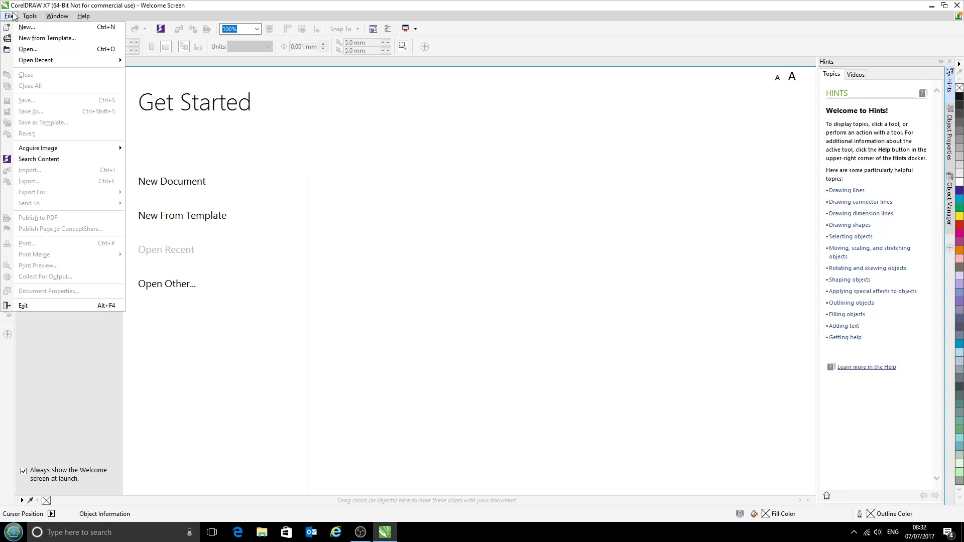
pyautogui.click(27, 27)
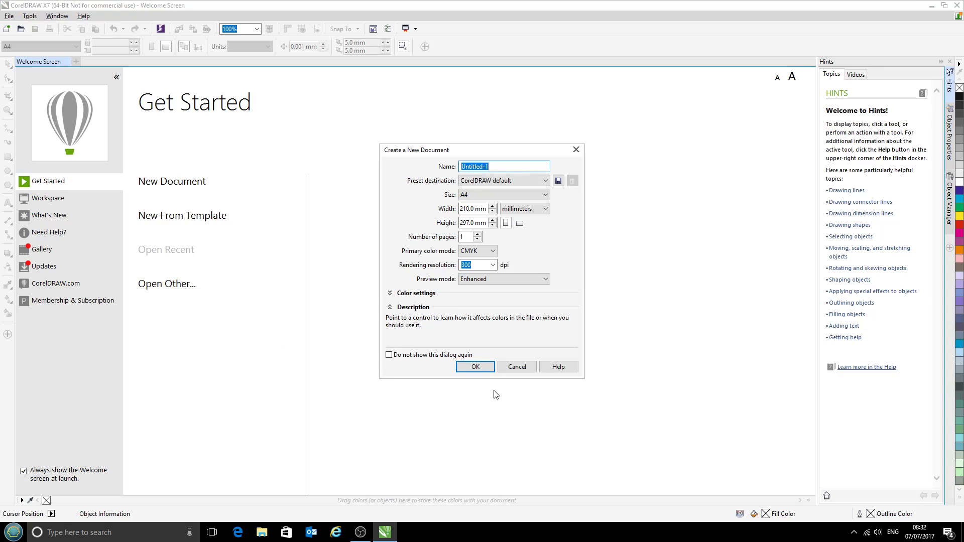
pyautogui.click(474, 367)
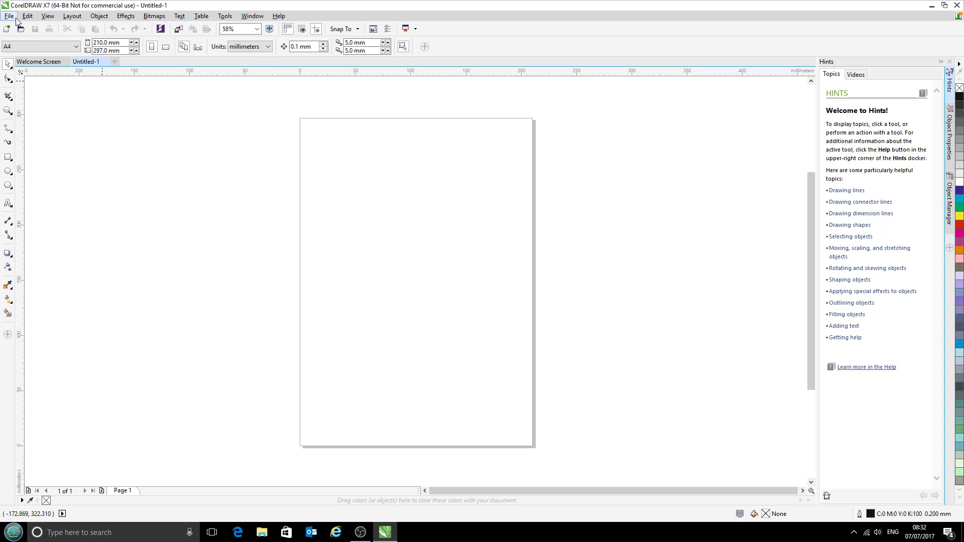
pyautogui.click(8, 15)
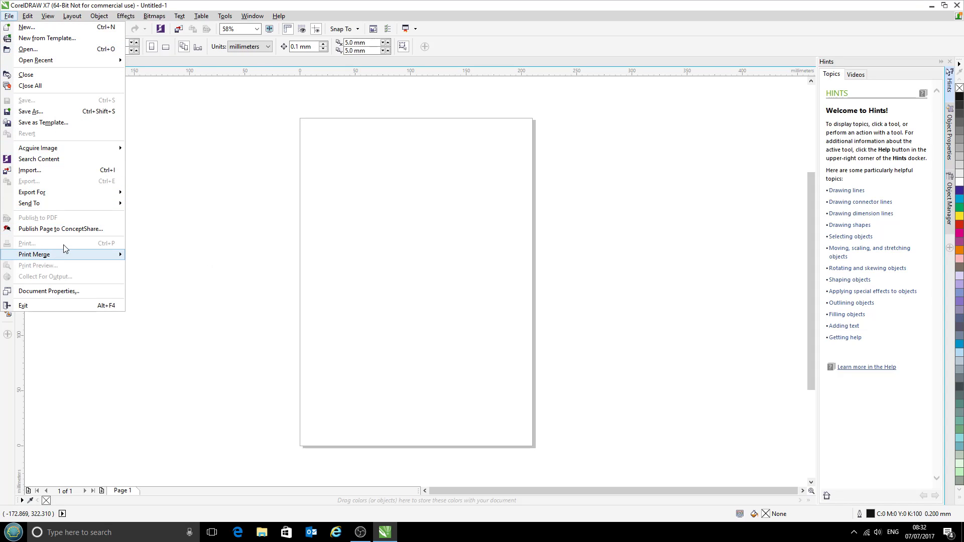
pyautogui.moveTo(9, 20)
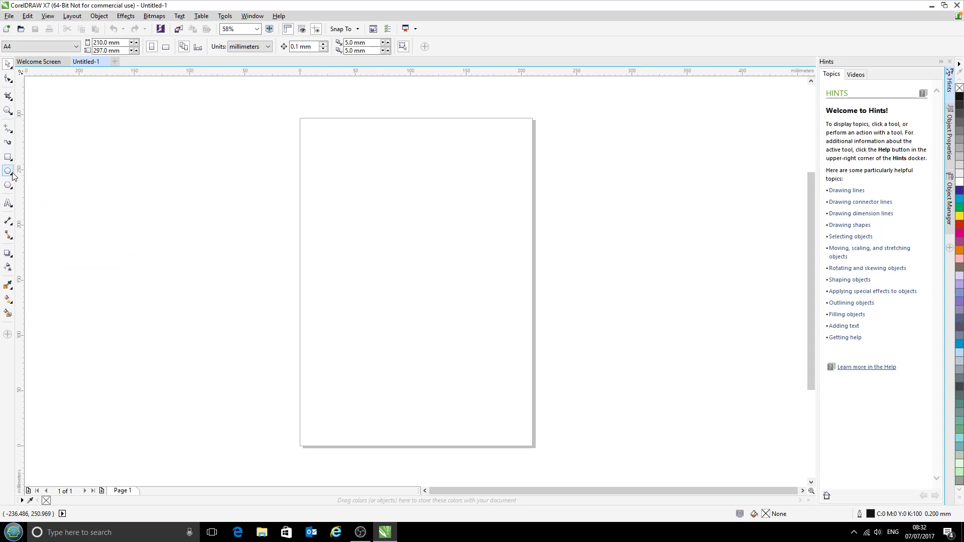
# Step: Draw a circle on the page with the Ellipse tool and bring up the Print dialog
pyautogui.click(8, 170)
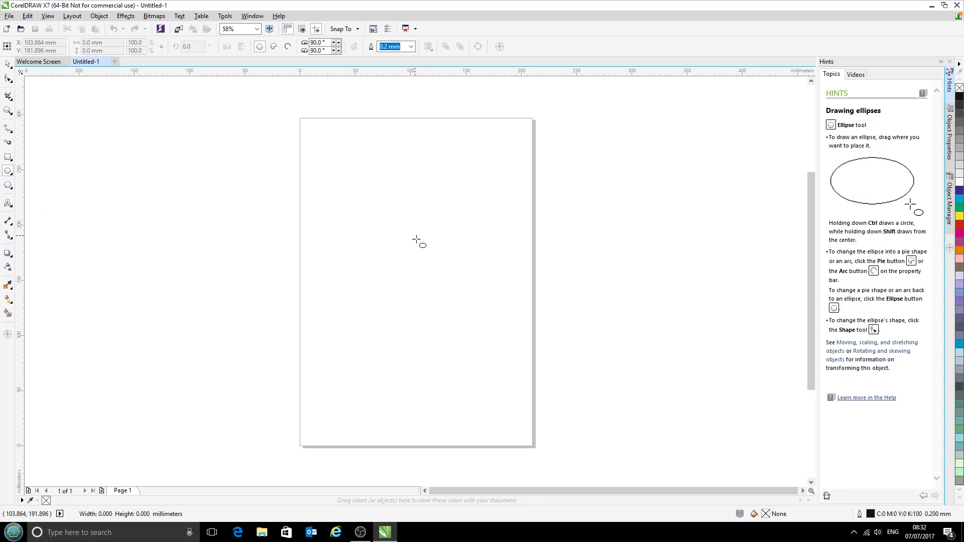
pyautogui.click(8, 16)
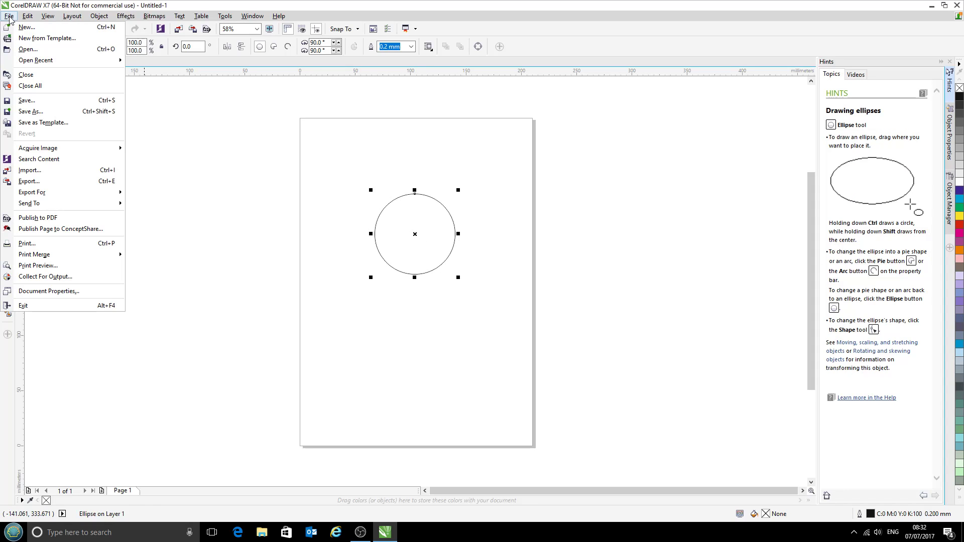
pyautogui.moveTo(27, 243)
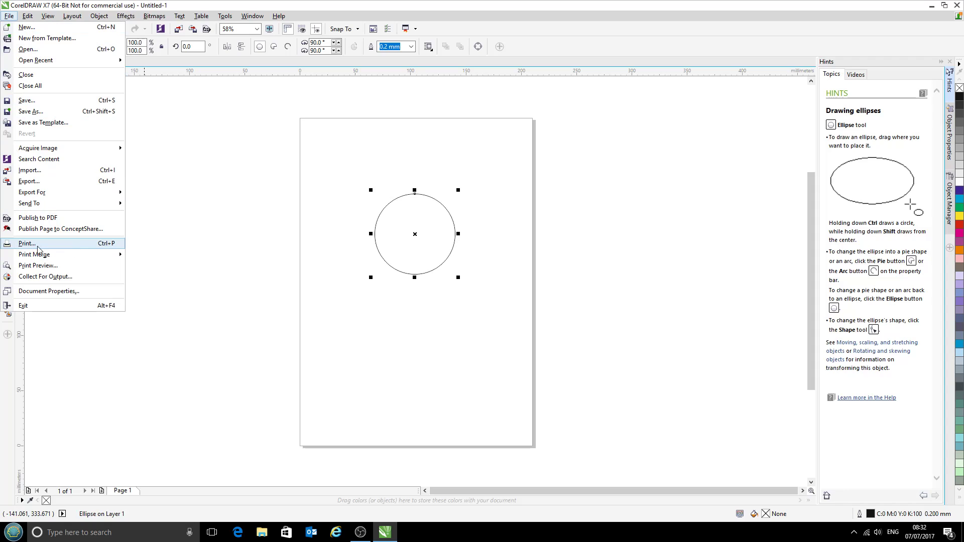
pyautogui.moveTo(69, 247)
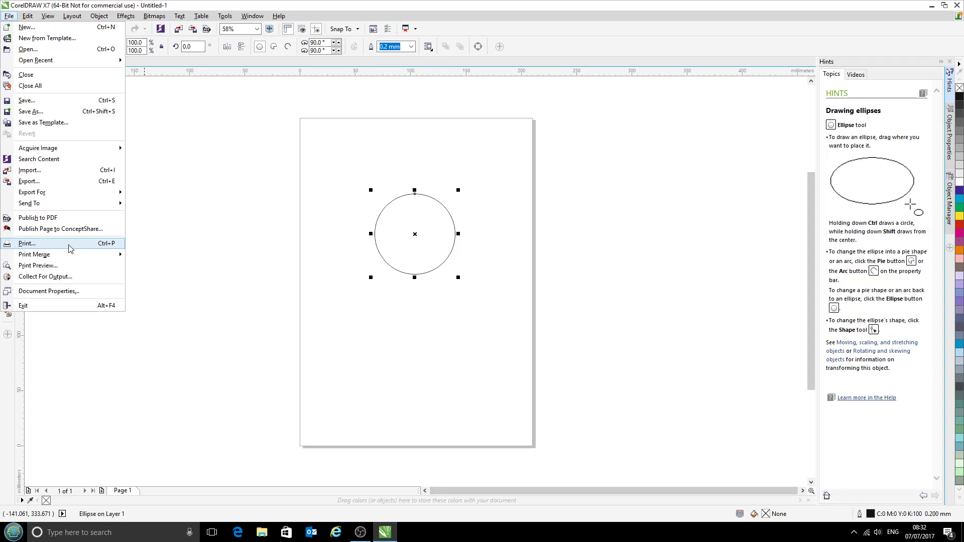
pyautogui.click(28, 244)
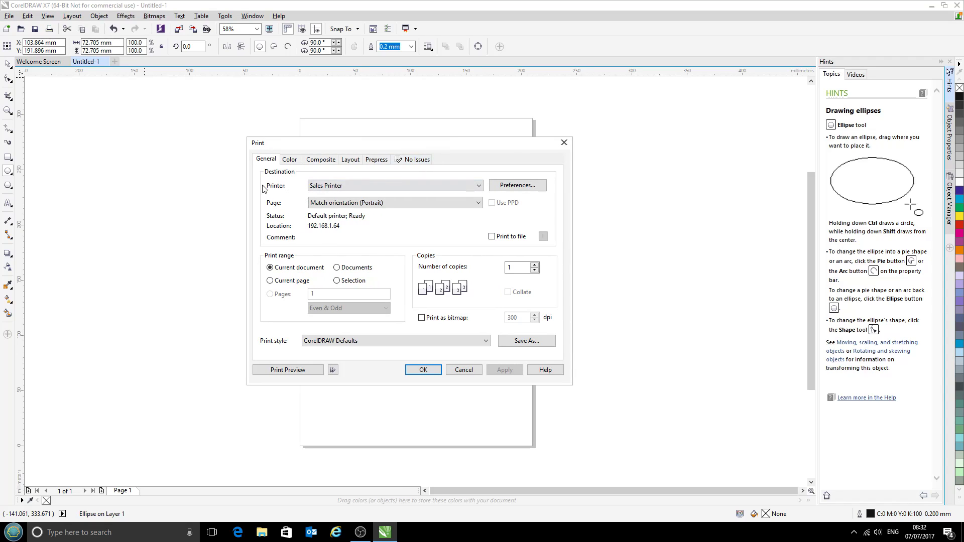
# Step: Change the print destination from Sales Printer to Example Ricoh
pyautogui.click(480, 186)
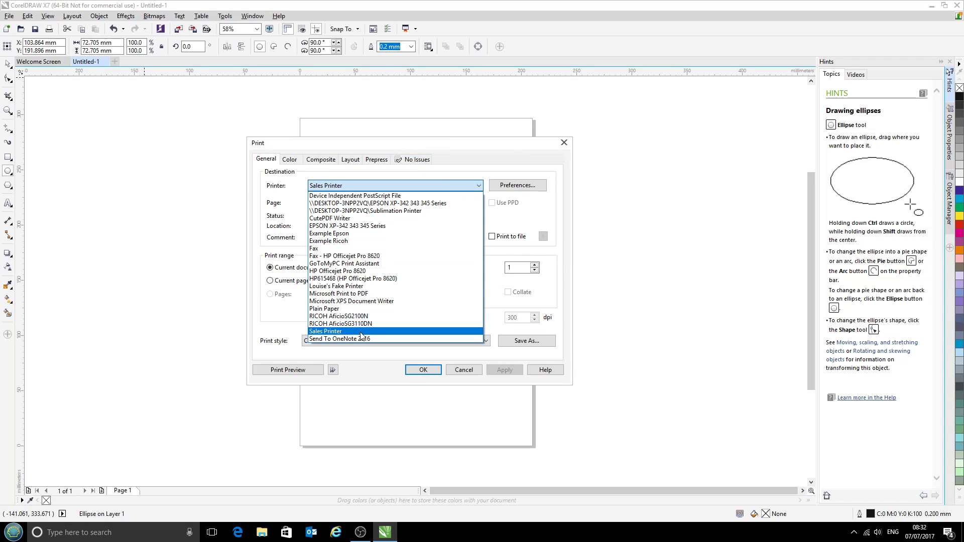
pyautogui.moveTo(366, 278)
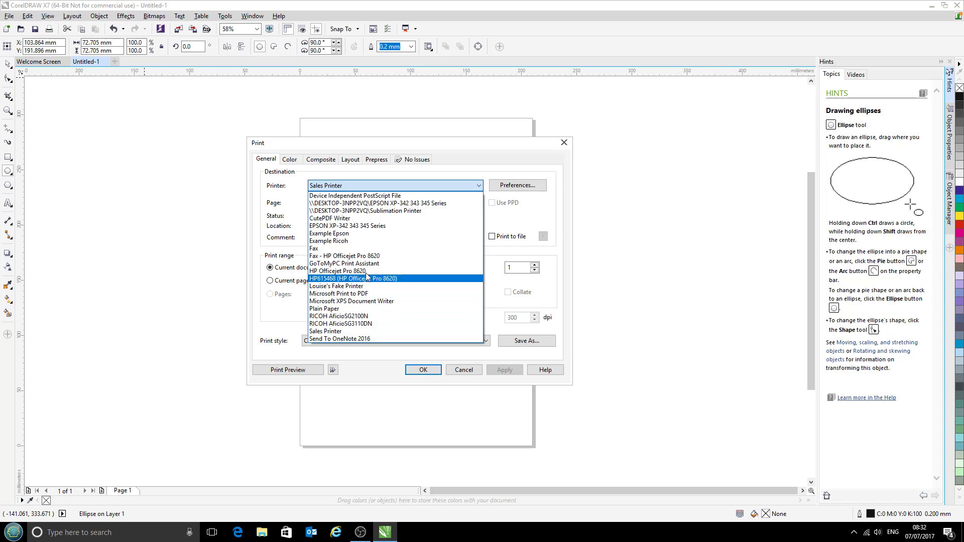
pyautogui.moveTo(364, 240)
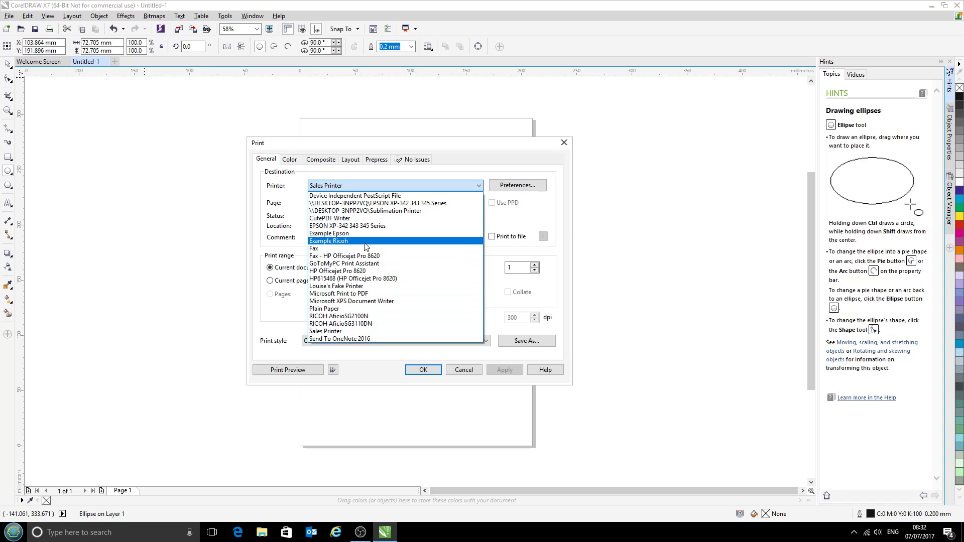
pyautogui.click(330, 241)
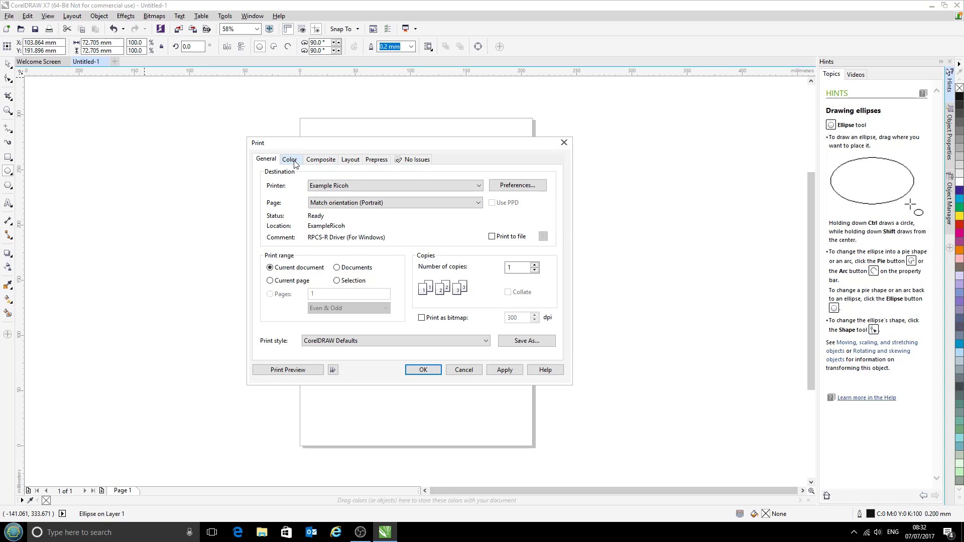
# Step: Correct print colours with the Windows_RicohSG3110DN_CityInkExpressA4.icm profile instead of sRGB
pyautogui.click(289, 159)
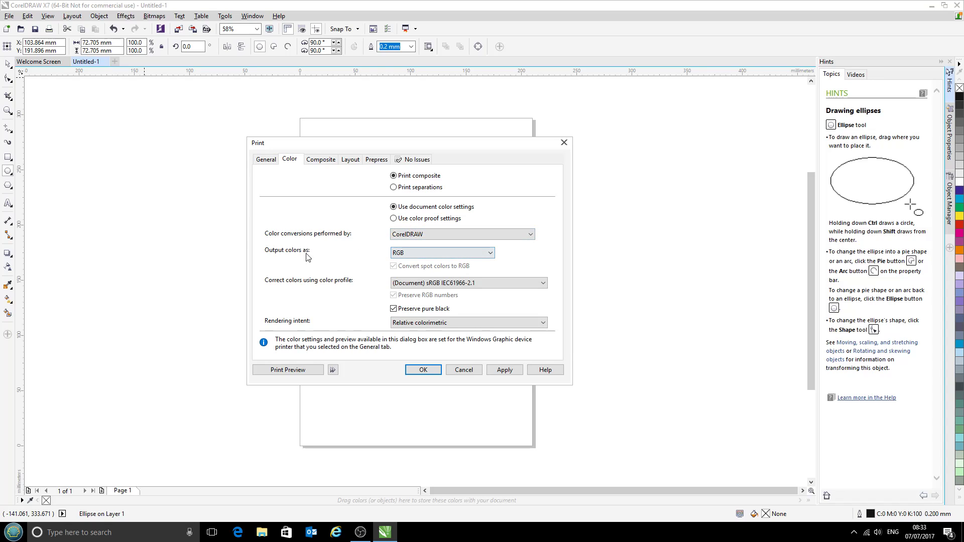
pyautogui.click(467, 282)
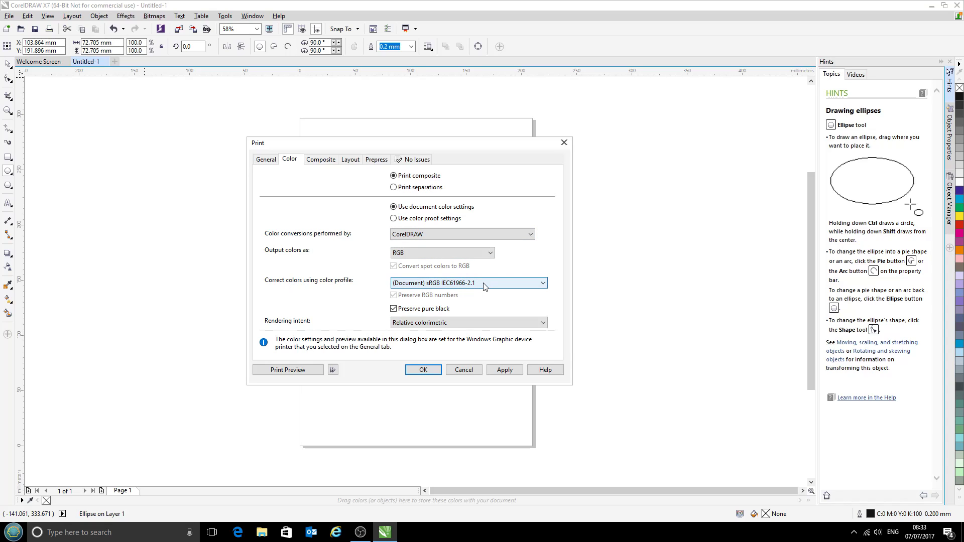
pyautogui.click(541, 282)
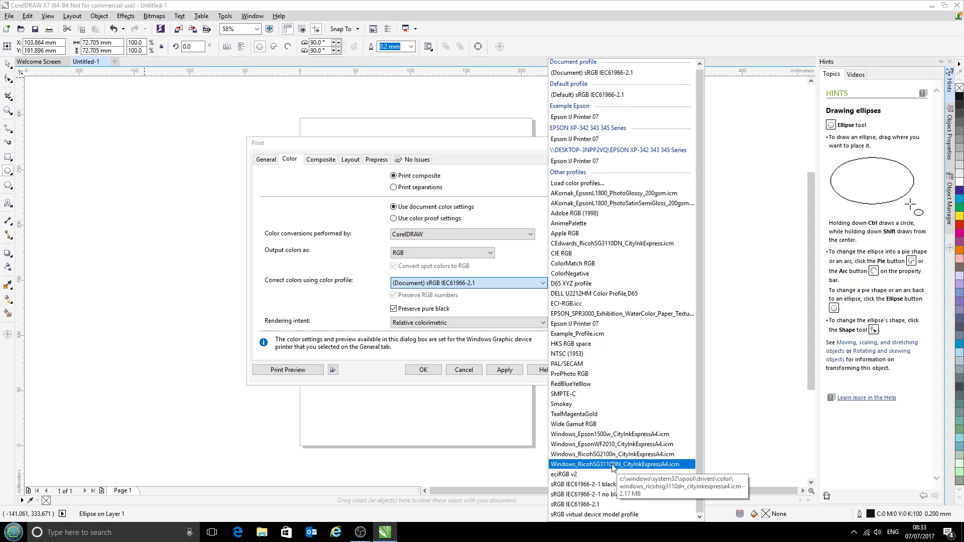
pyautogui.click(611, 464)
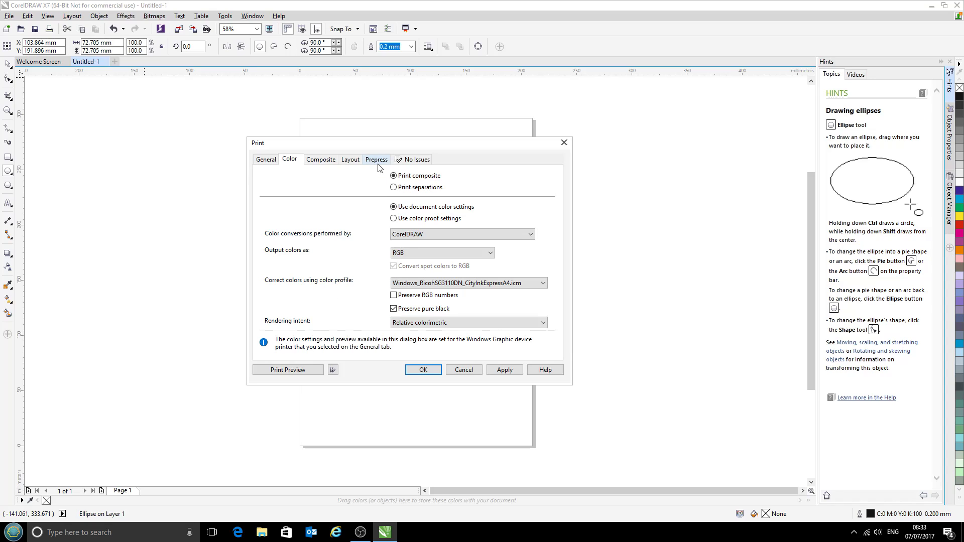
# Step: Enable Mirror under the Prepress tab's Paper/film settings
pyautogui.click(375, 159)
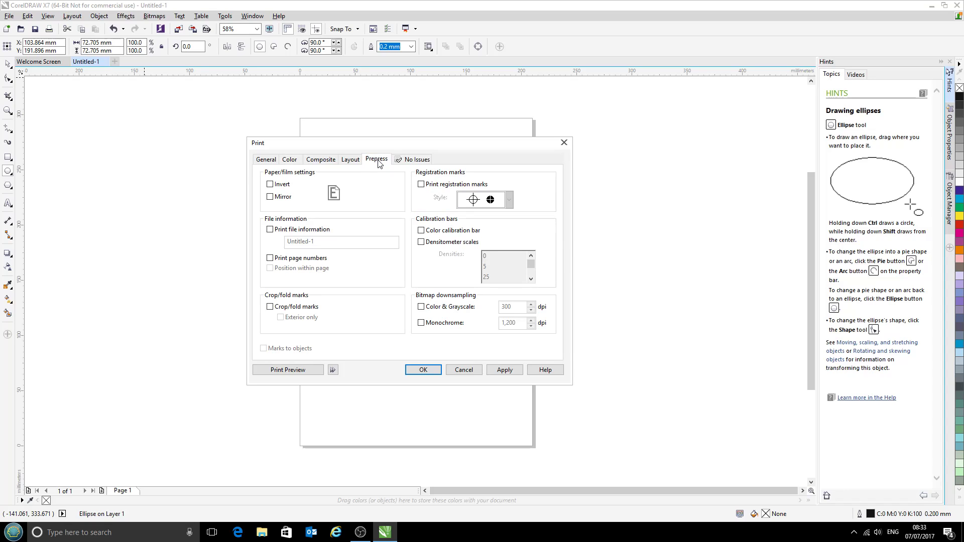
pyautogui.click(270, 196)
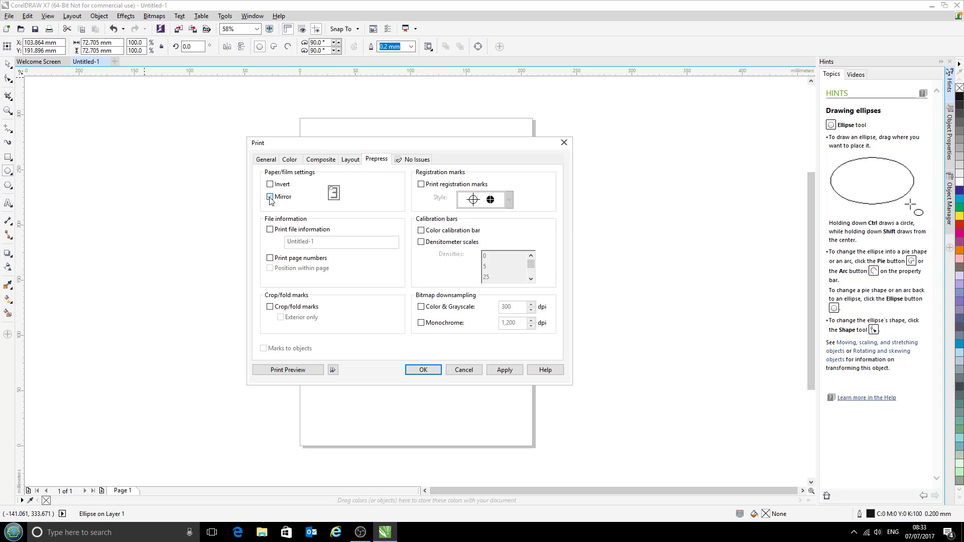
pyautogui.click(270, 197)
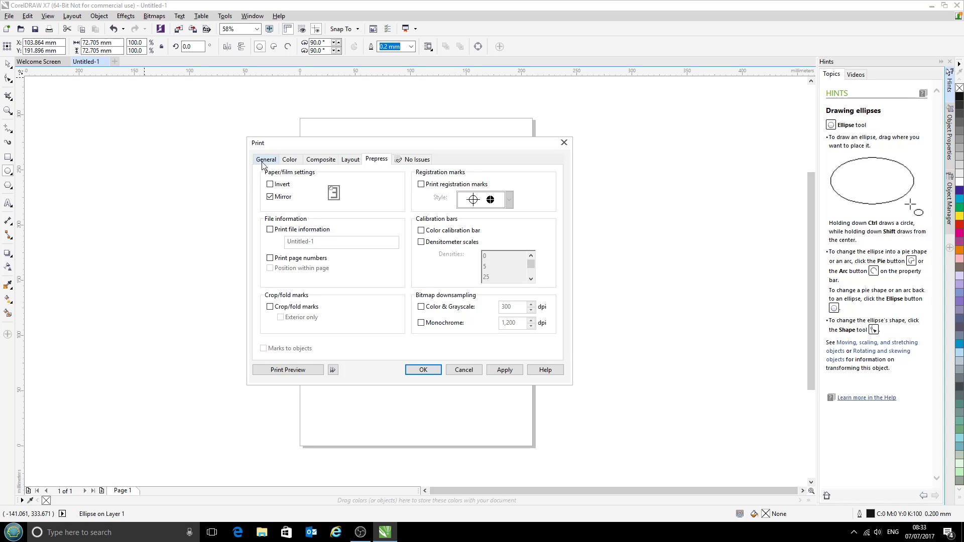
# Step: Return to the General tab and start saving the settings as a print style
pyautogui.click(266, 159)
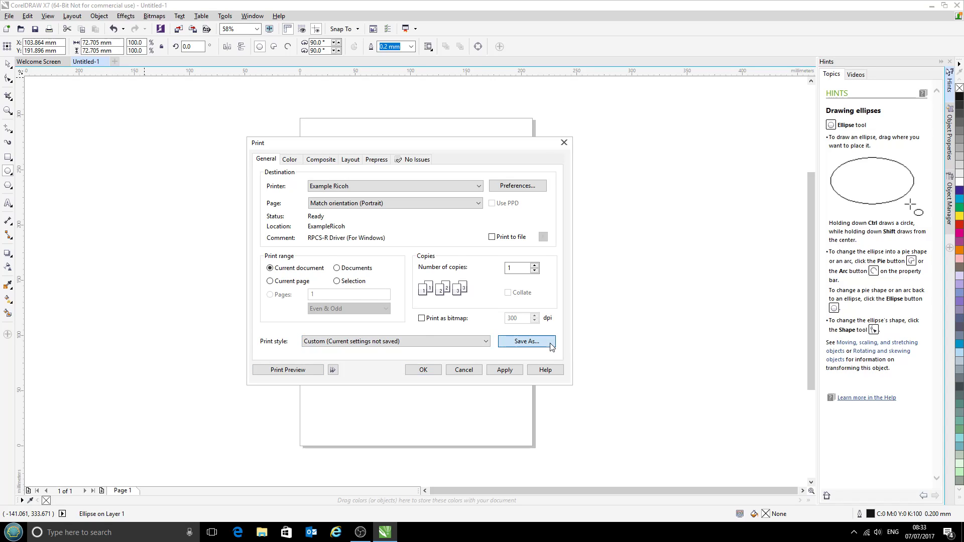
pyautogui.click(524, 341)
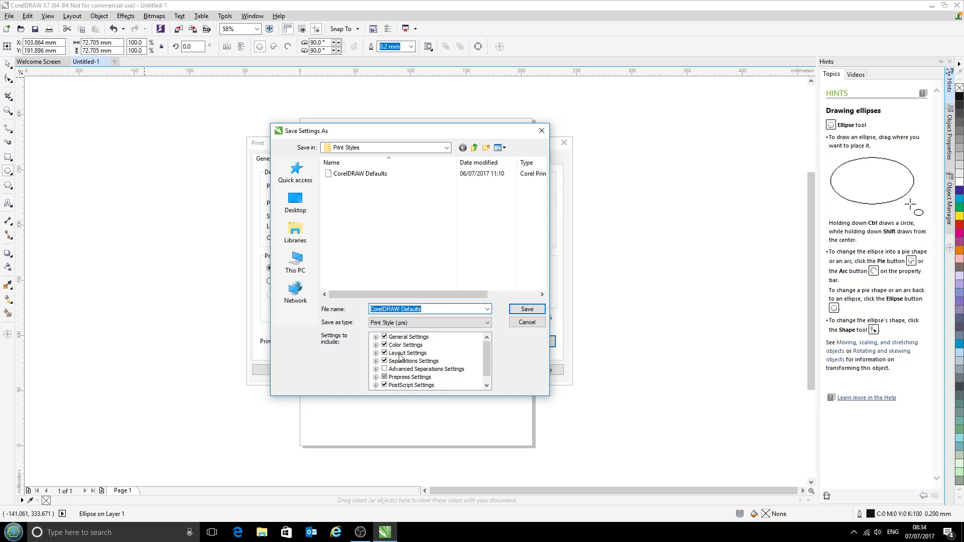
# Step: Save the settings as the 'Ricoh Sublimation' print style, apply it and close
pyautogui.scroll(-3)
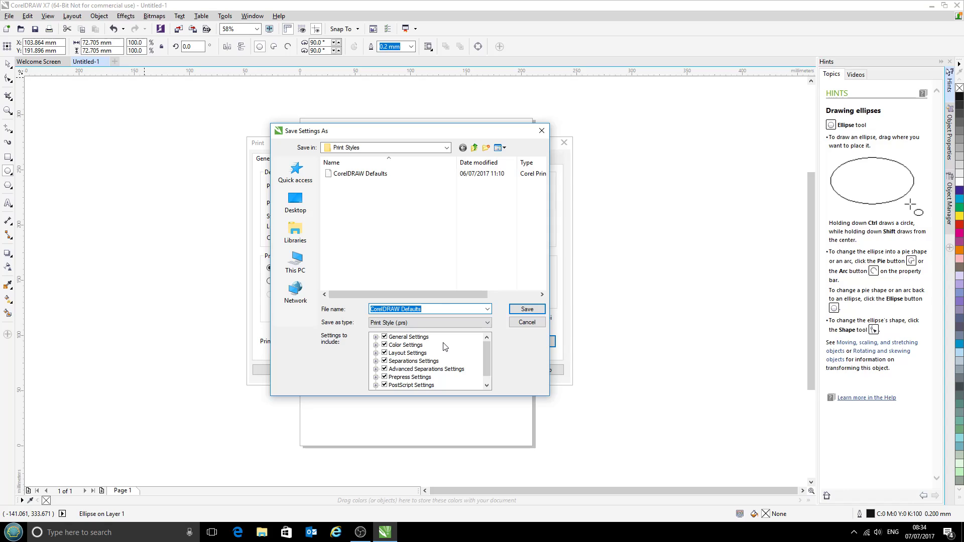
pyautogui.write('Ricoh Sublimation')
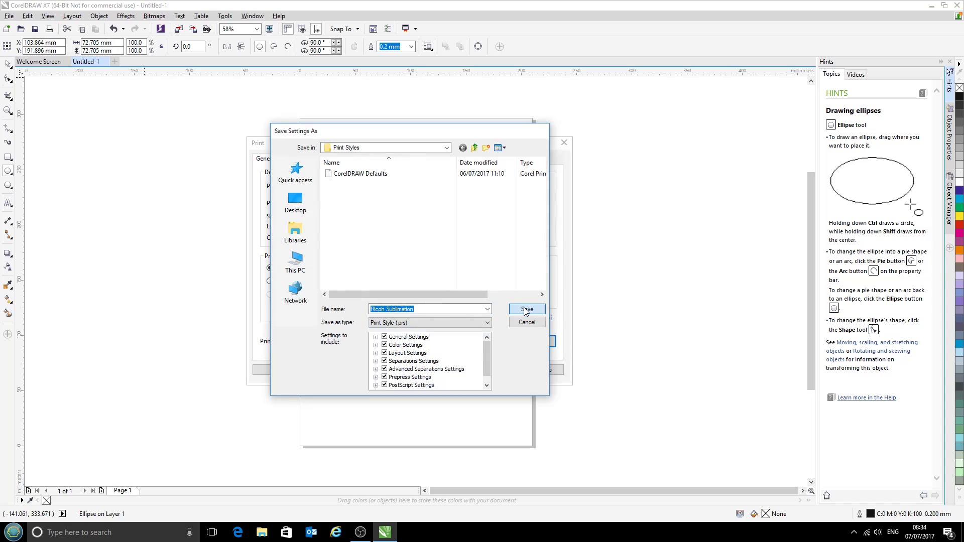
pyautogui.click(525, 322)
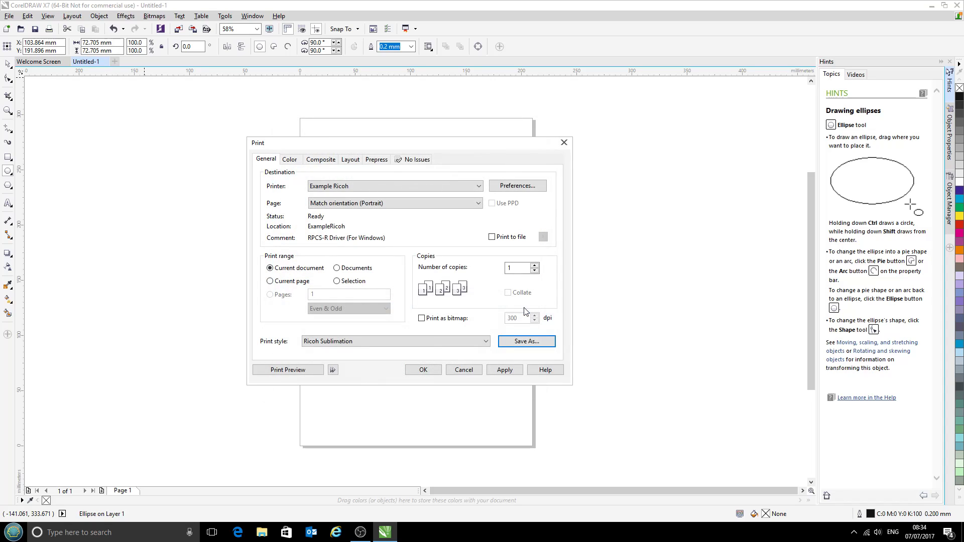
pyautogui.click(504, 370)
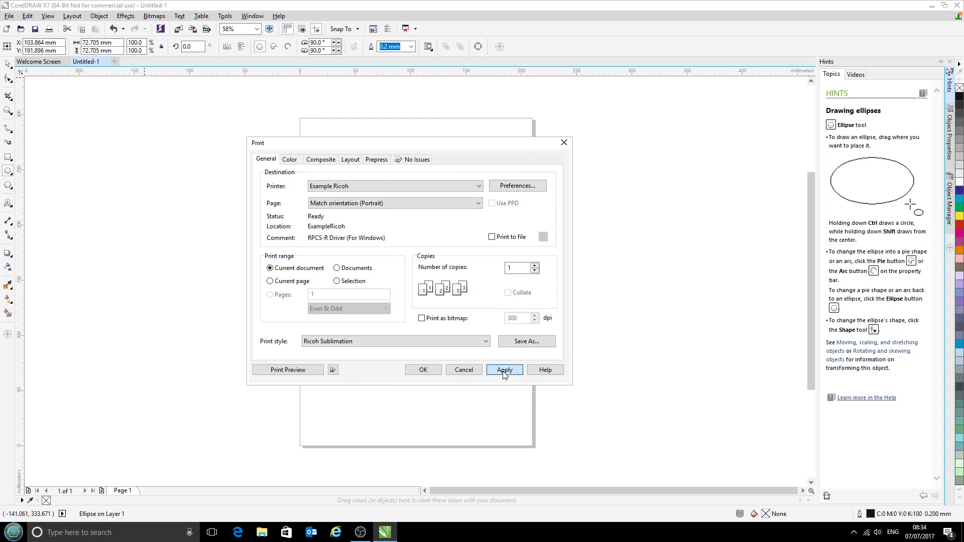
pyautogui.moveTo(422, 369)
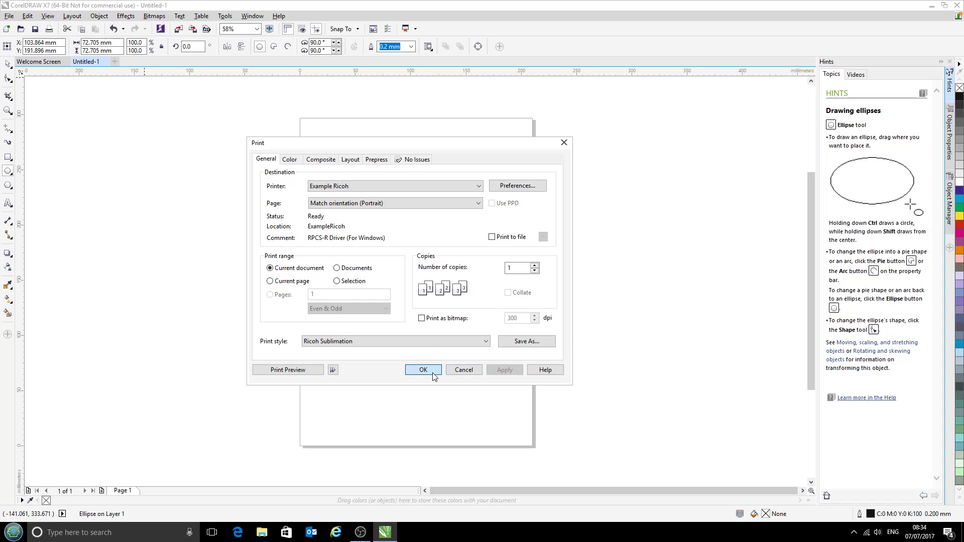
pyautogui.click(422, 369)
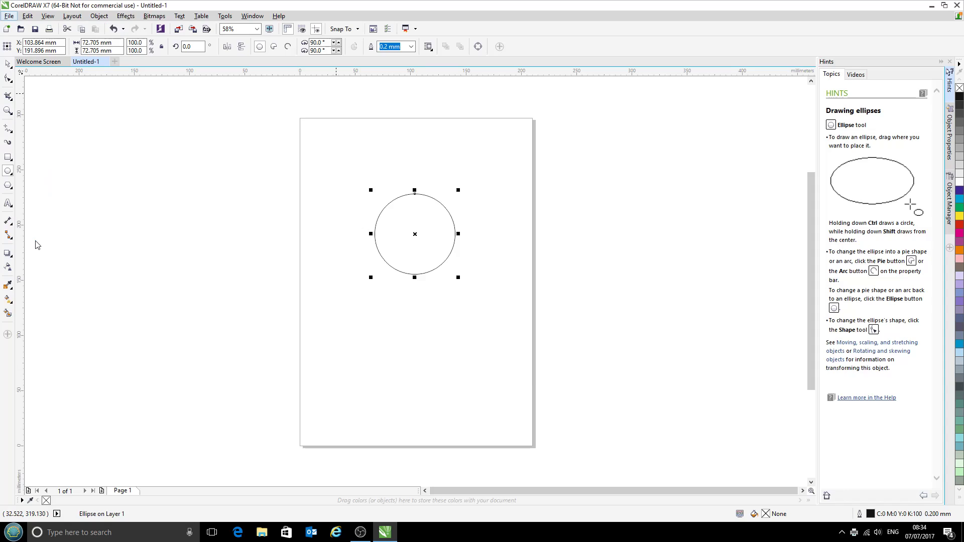
# Step: Reopen printing, choose Ricoh Sublimation from the print style list, then cancel
pyautogui.click(557, 340)
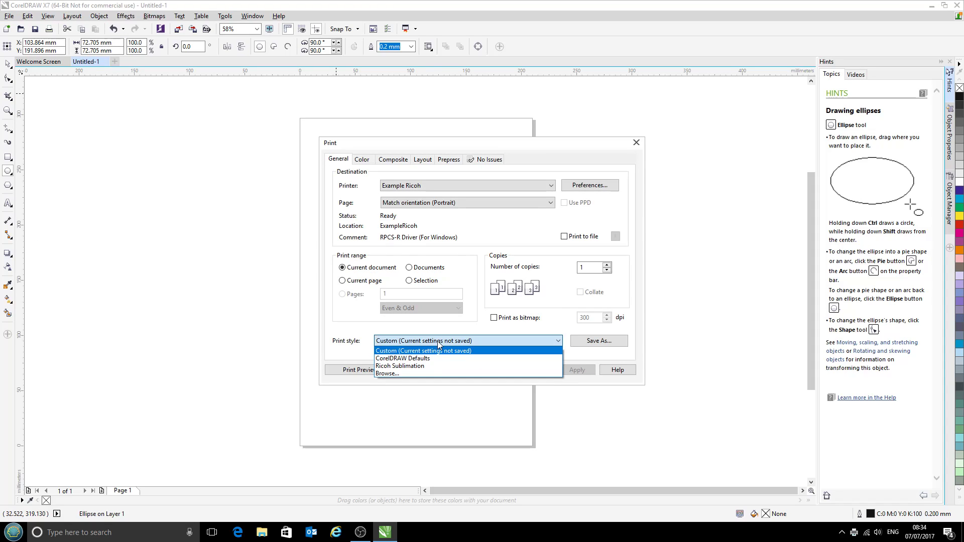
pyautogui.click(402, 358)
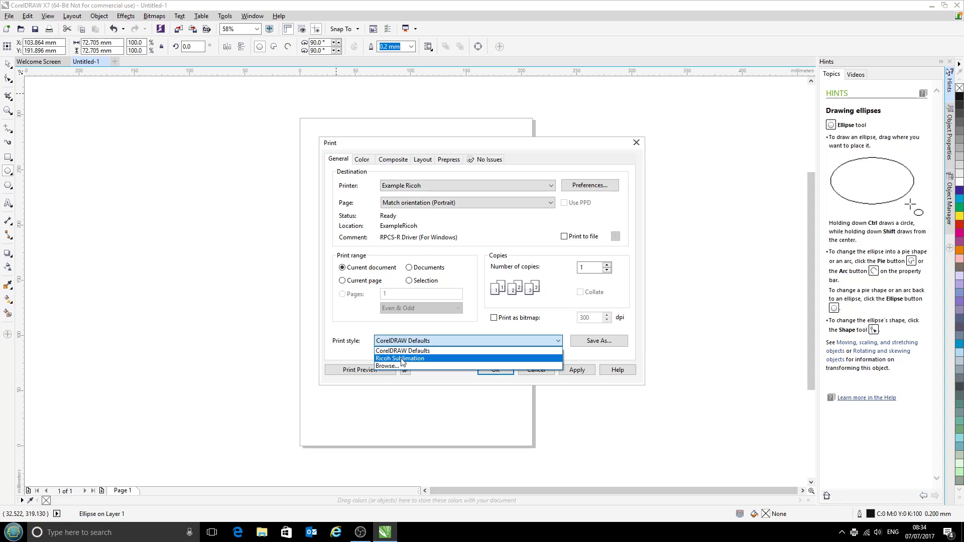
pyautogui.click(400, 359)
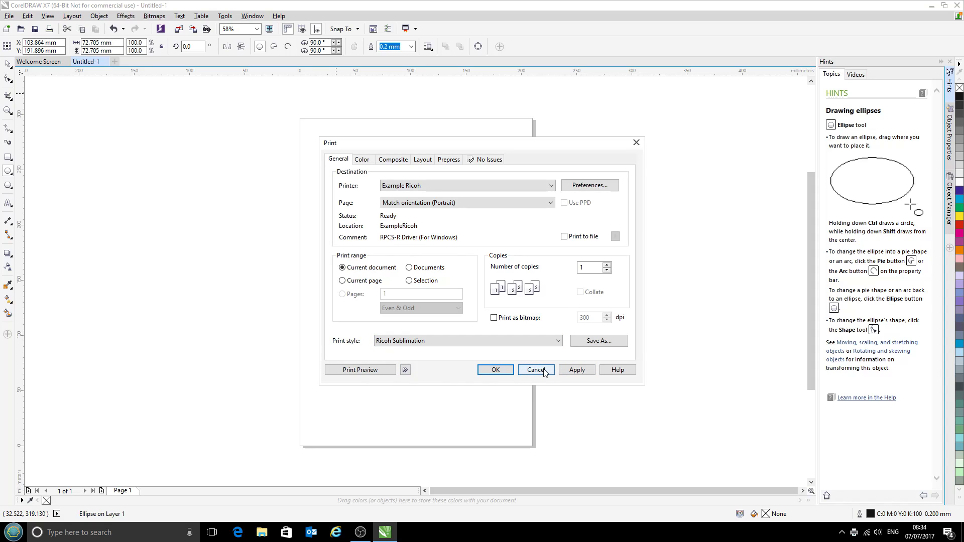
pyautogui.click(534, 370)
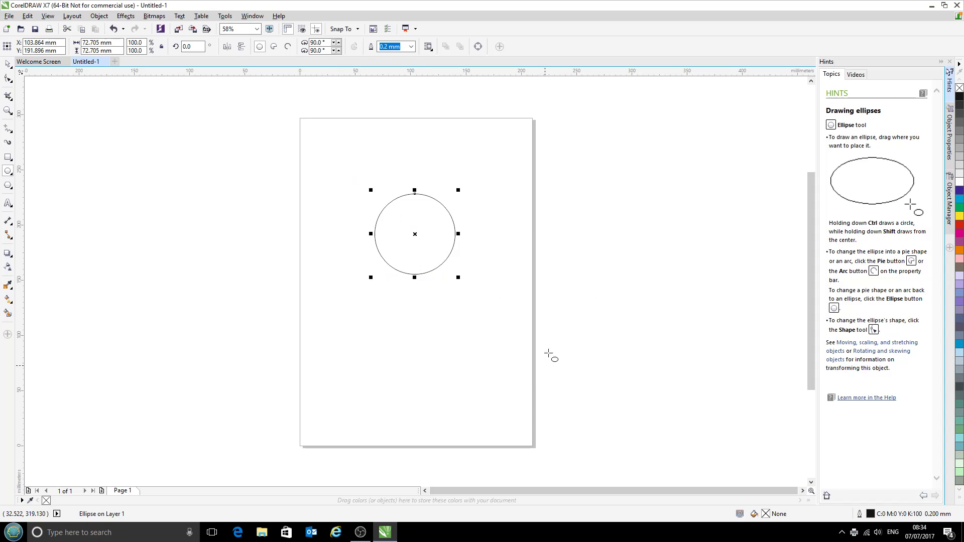
# Step: Set Ricoh Sublimation as Default print style in Tools > Options > Global > Printing
pyautogui.click(224, 16)
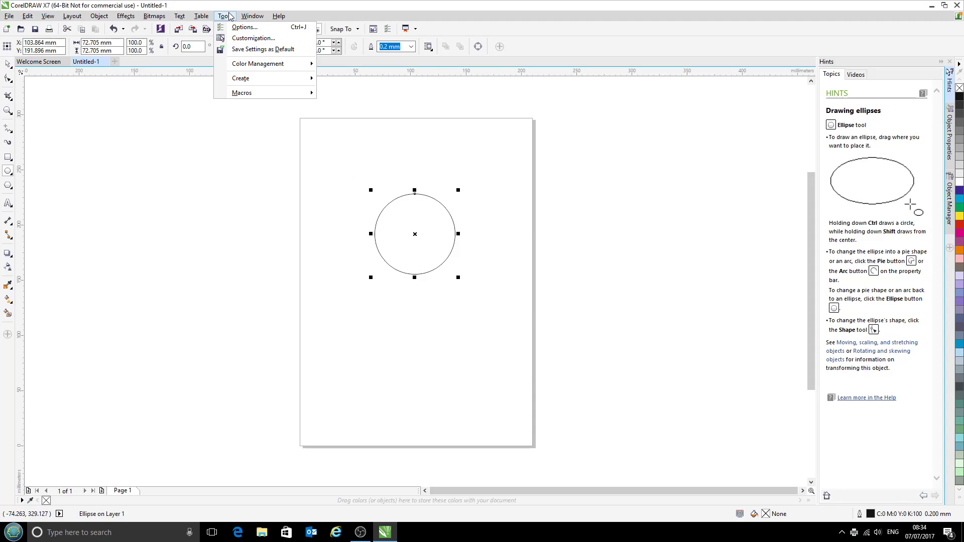
pyautogui.click(244, 27)
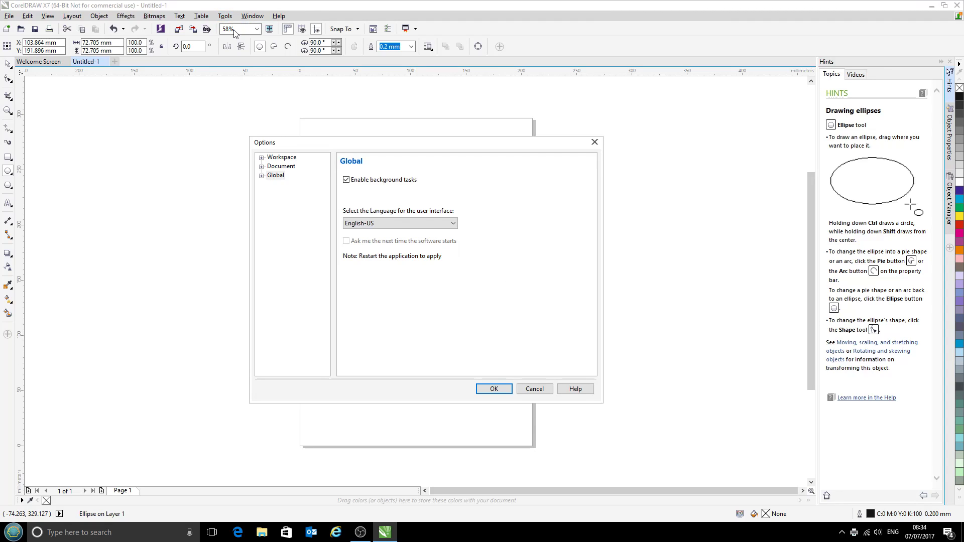
pyautogui.moveTo(276, 180)
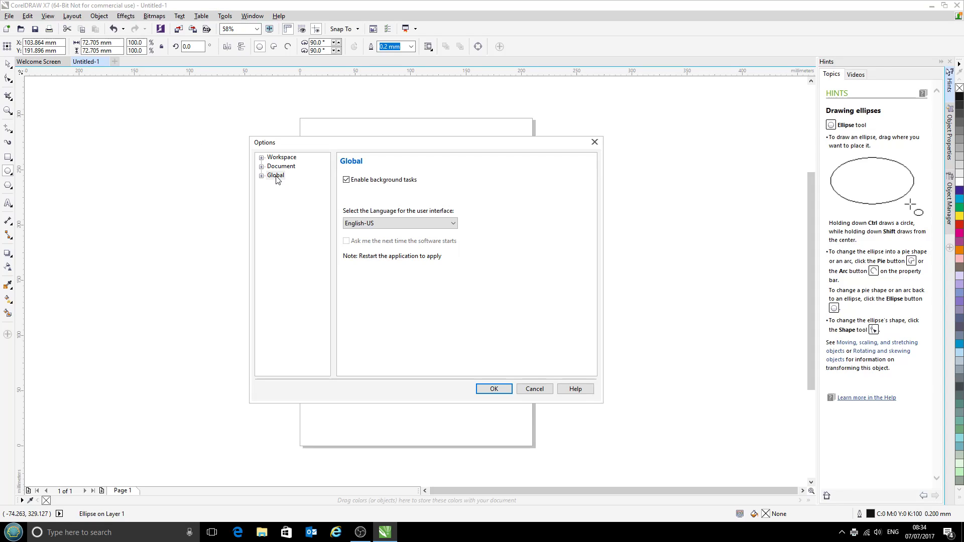
pyautogui.click(261, 175)
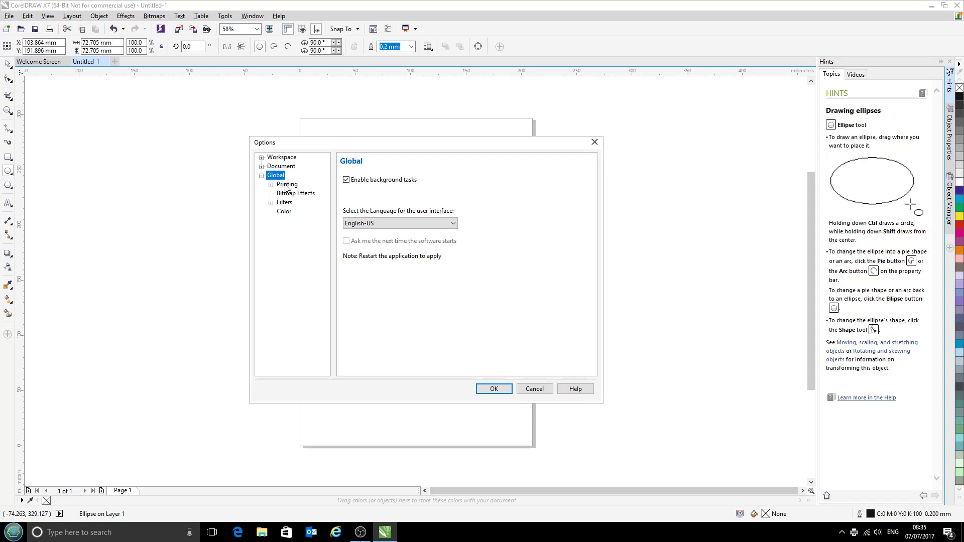
pyautogui.click(287, 184)
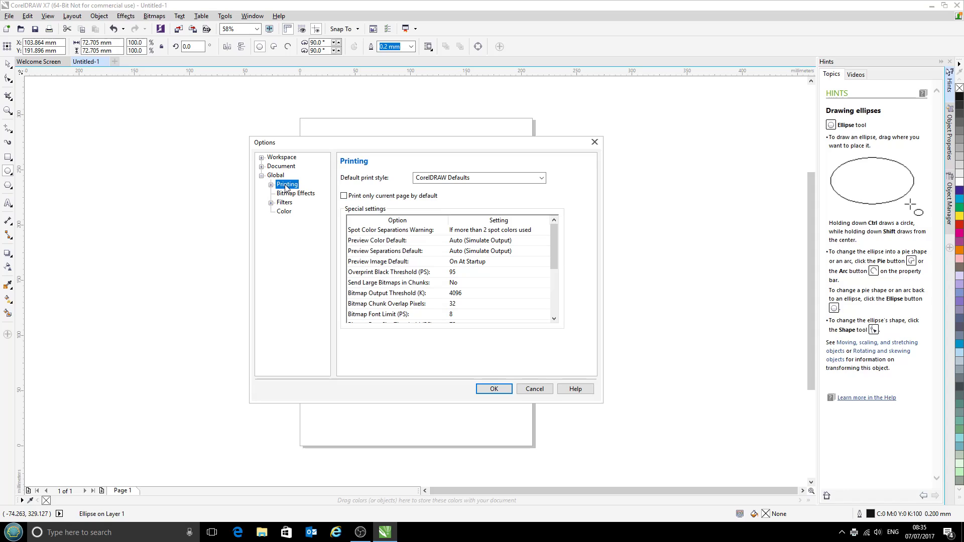
pyautogui.click(479, 178)
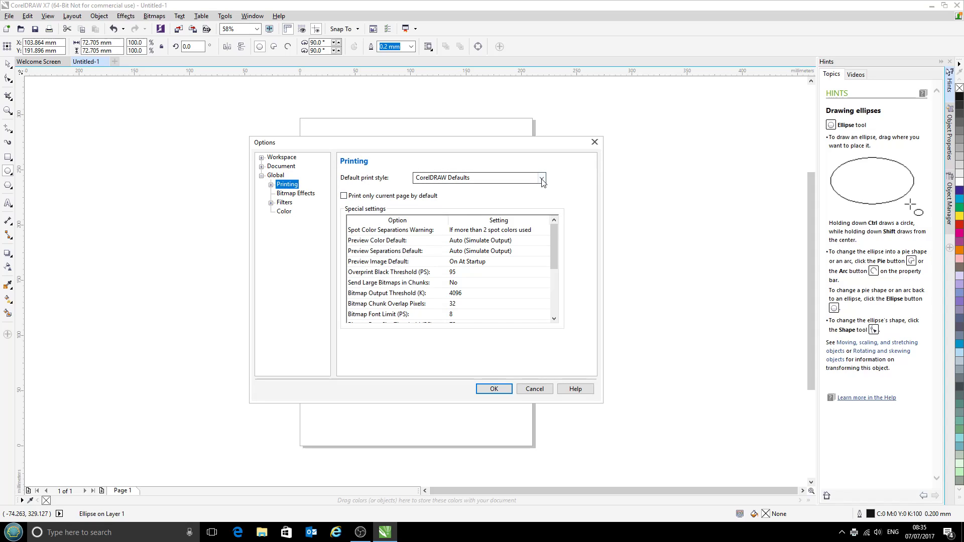
pyautogui.click(477, 178)
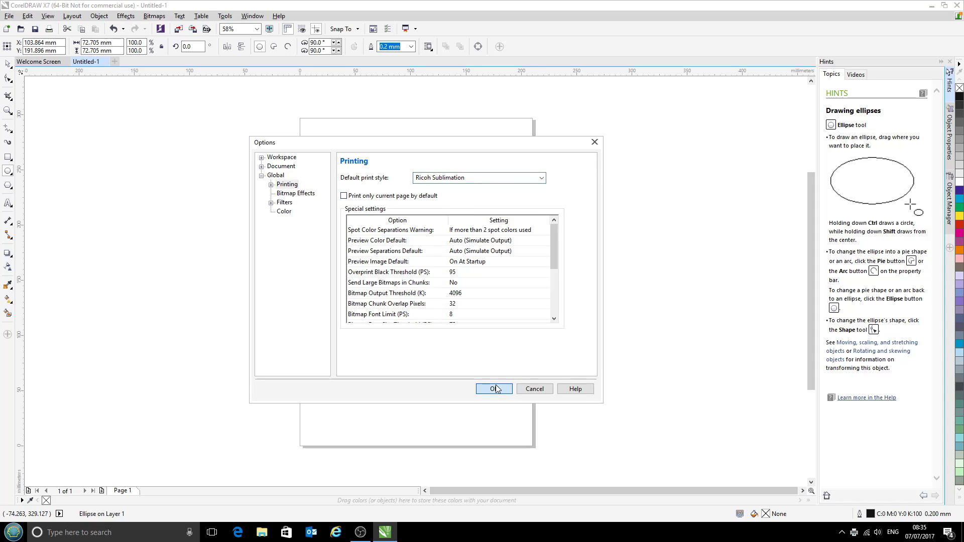
pyautogui.click(493, 389)
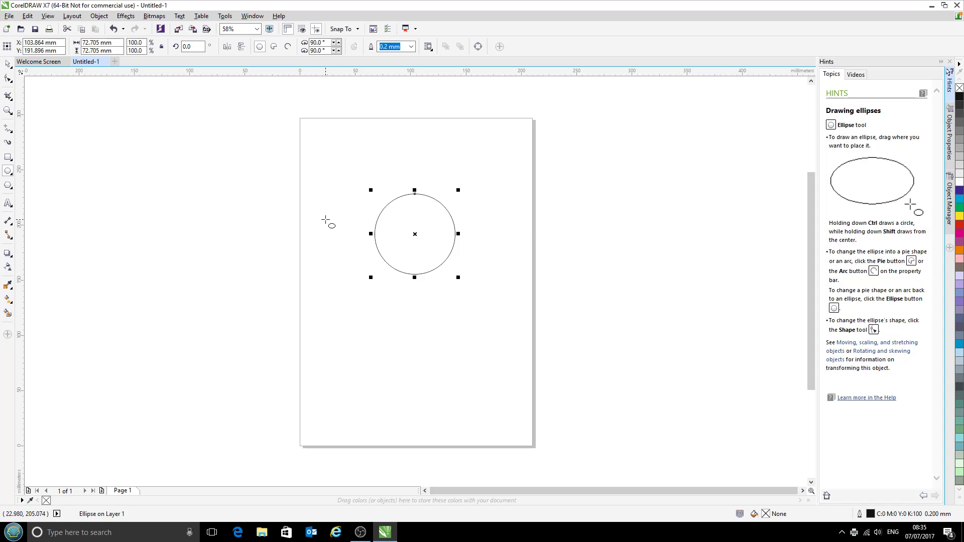
pyautogui.click(9, 16)
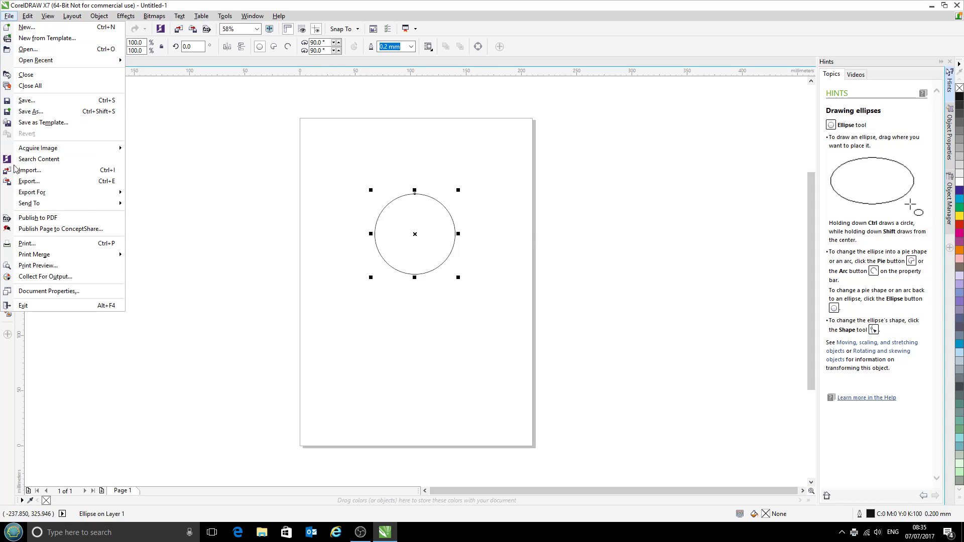
pyautogui.click(27, 244)
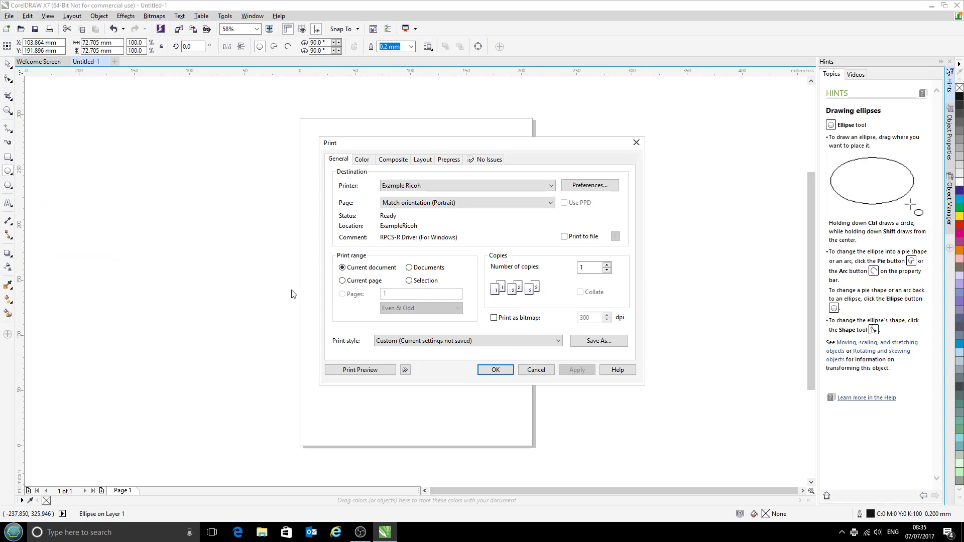
pyautogui.click(467, 340)
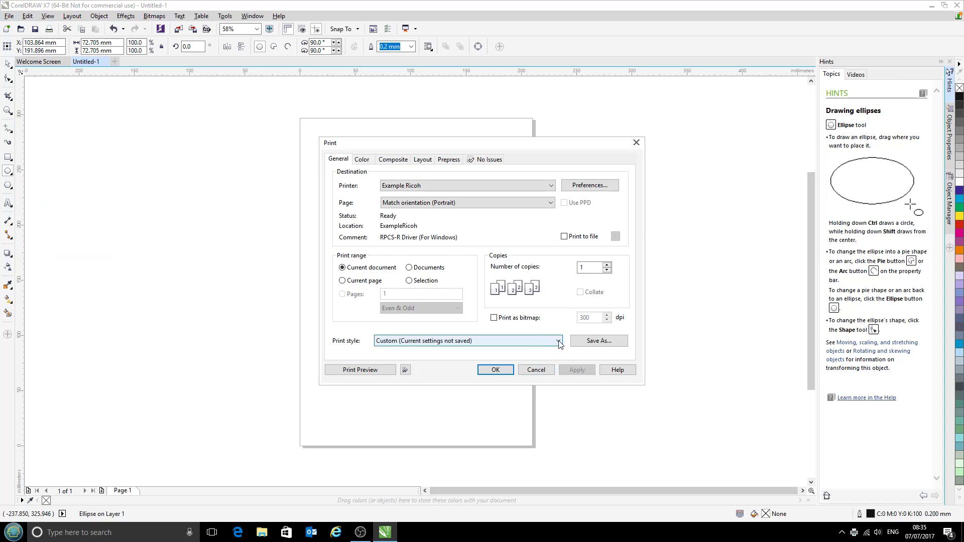
pyautogui.click(558, 340)
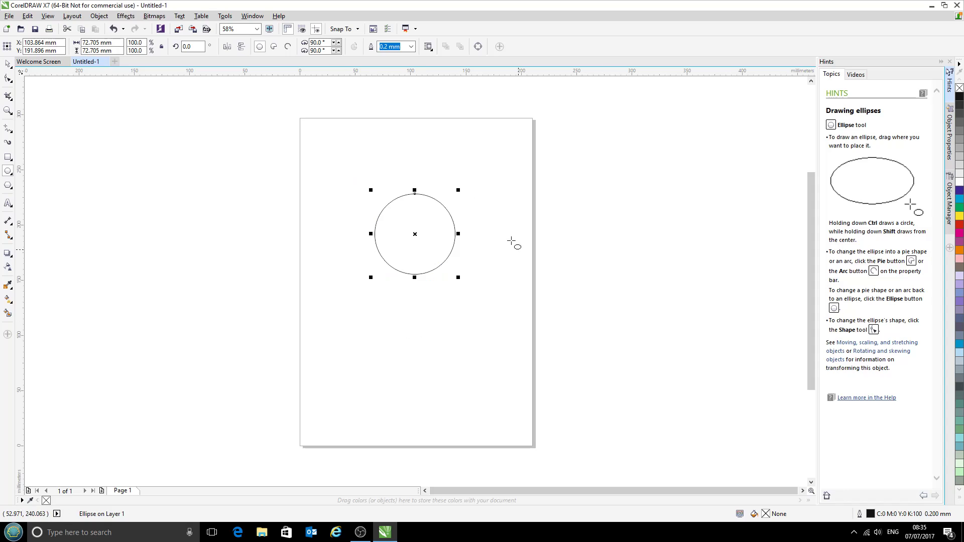
pyautogui.click(8, 16)
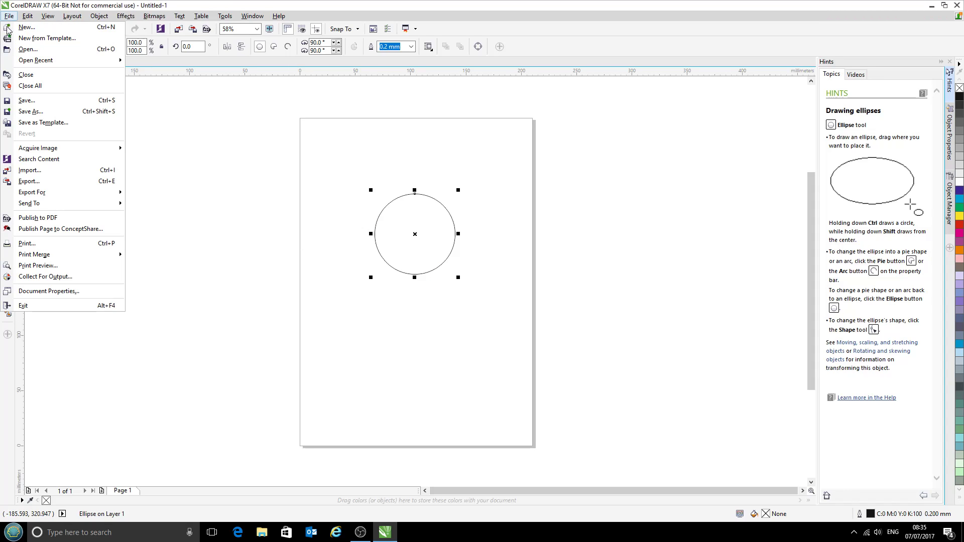
pyautogui.click(27, 244)
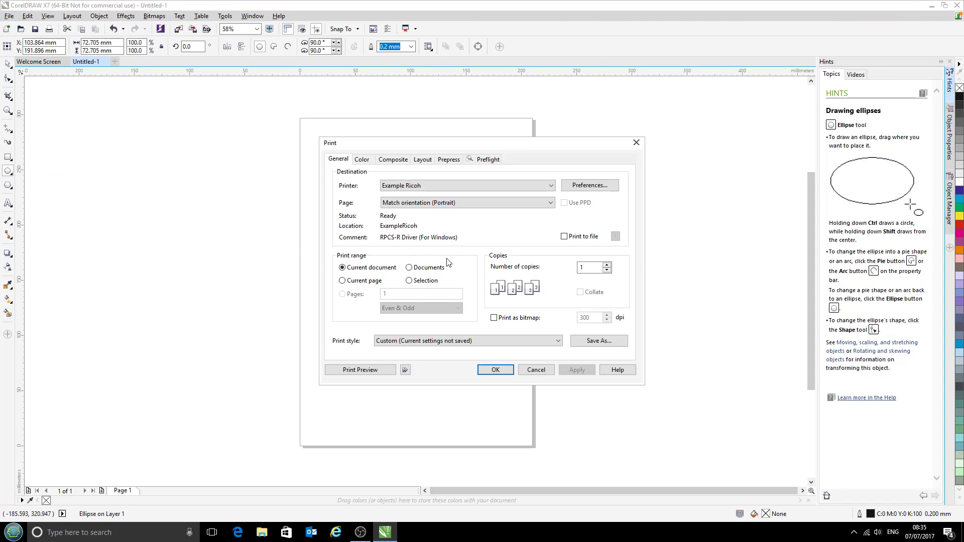
pyautogui.click(556, 340)
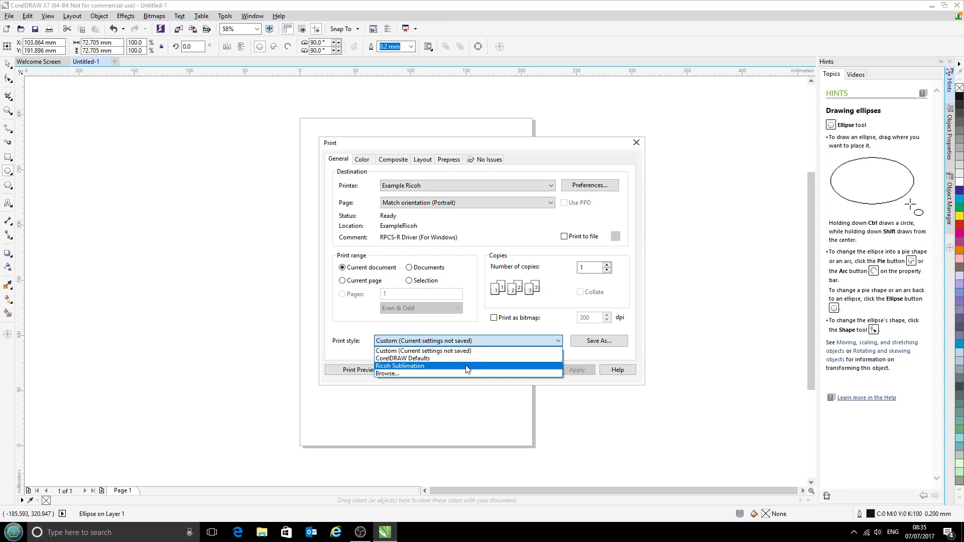
pyautogui.click(399, 366)
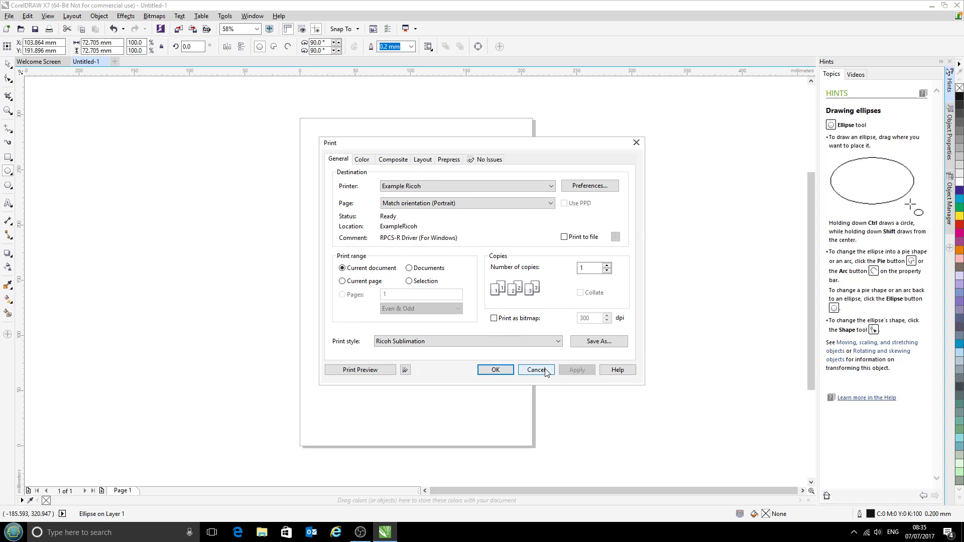
pyautogui.click(534, 370)
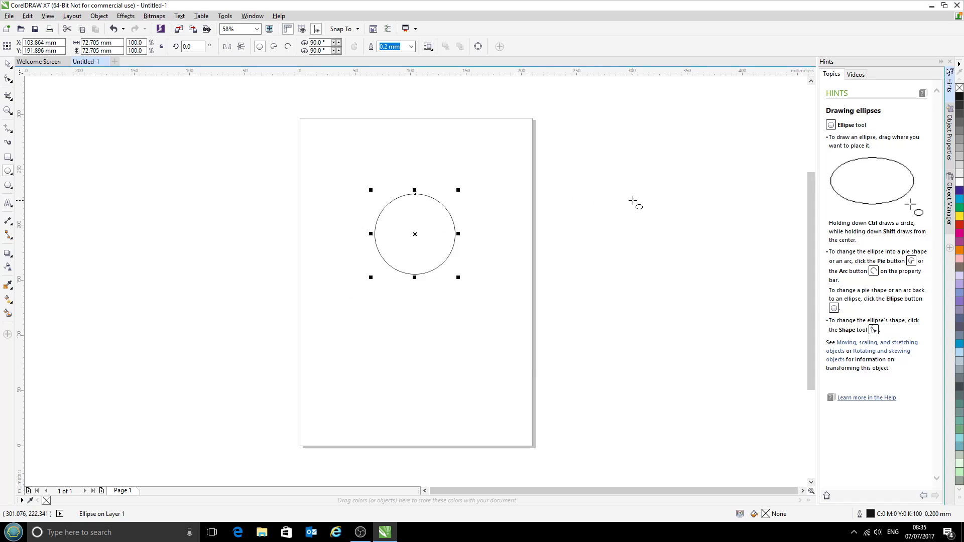
pyautogui.click(85, 61)
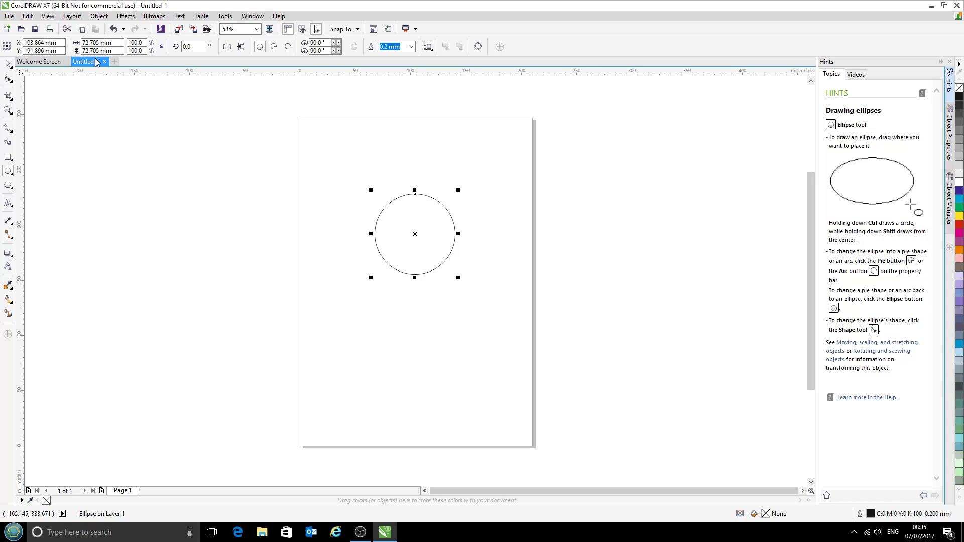
# Step: Close Untitled-1 without saving the circle, create a default A4 document, and draw a rectangle
pyautogui.click(103, 61)
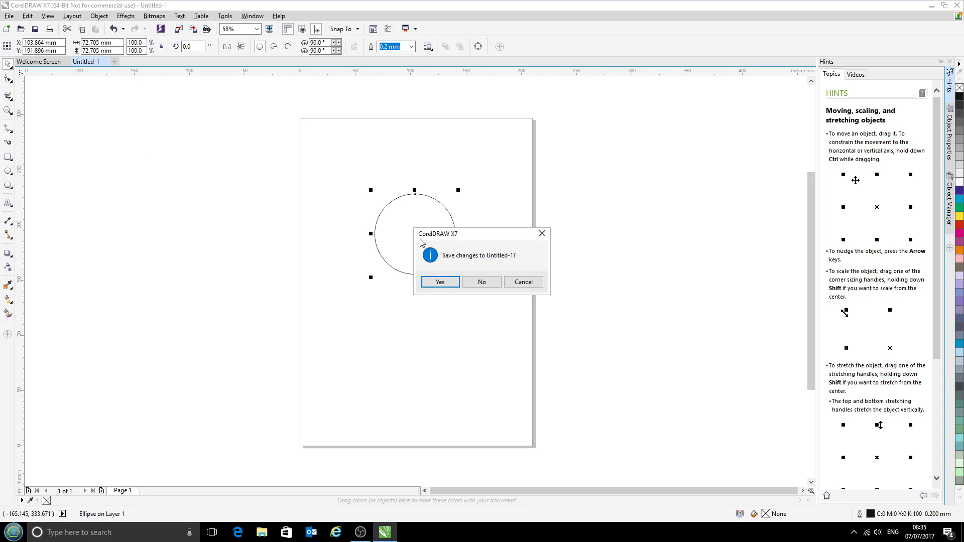
pyautogui.click(482, 281)
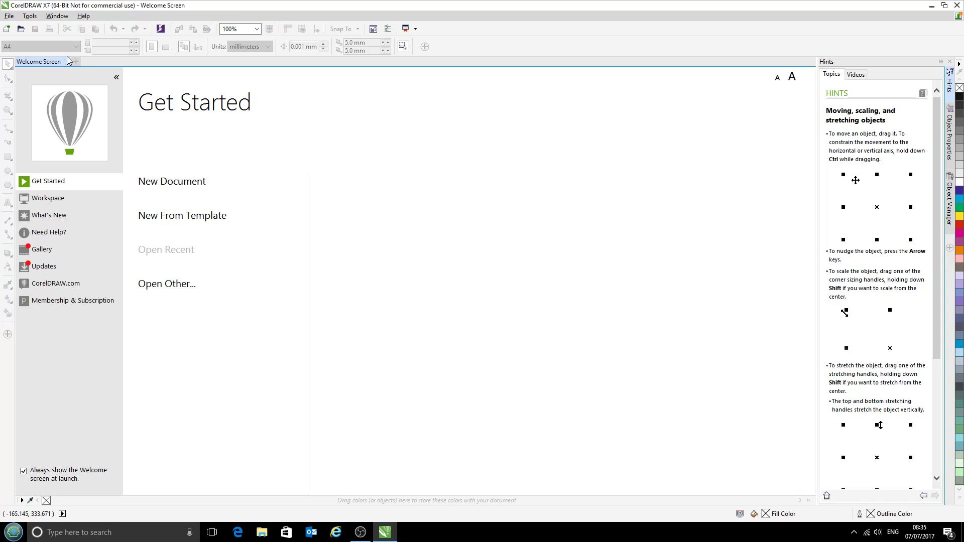
pyautogui.click(30, 16)
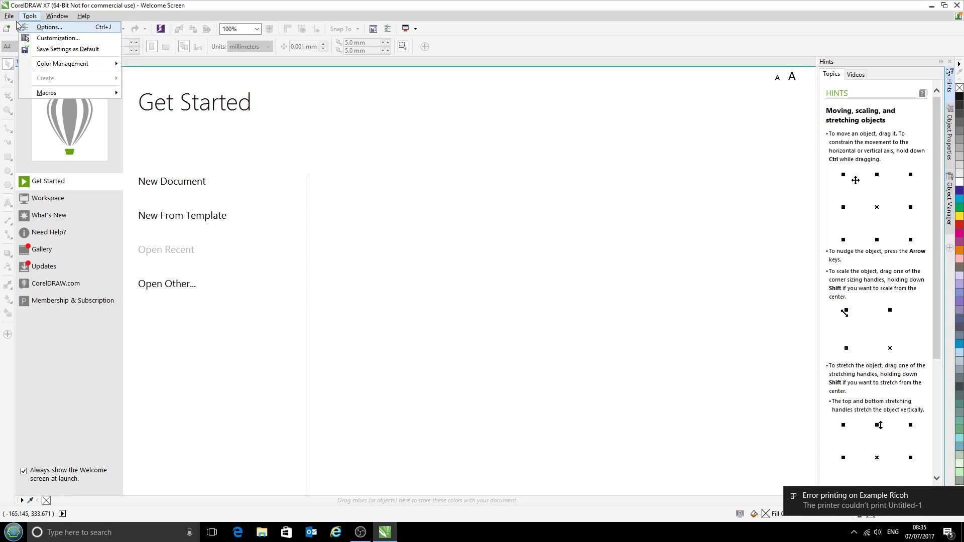
pyautogui.click(171, 181)
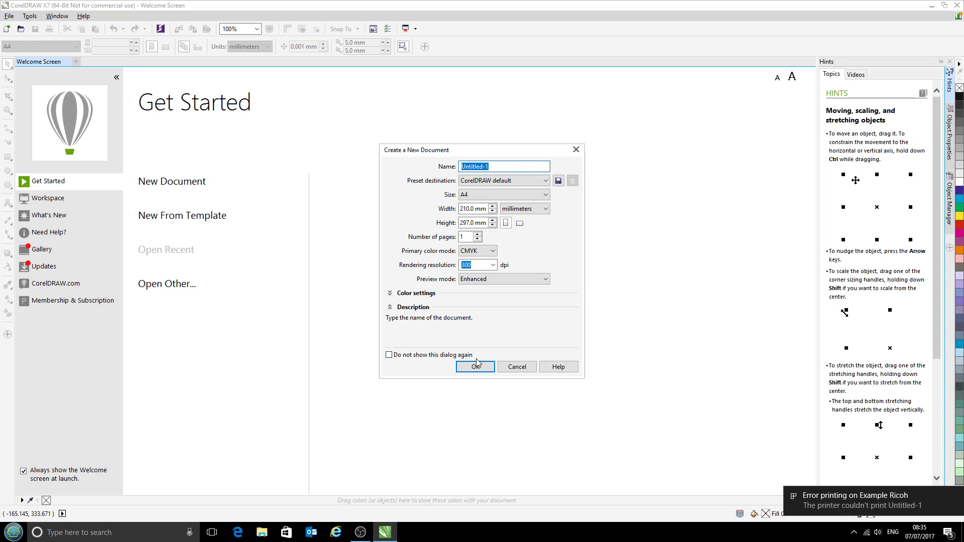
pyautogui.click(475, 367)
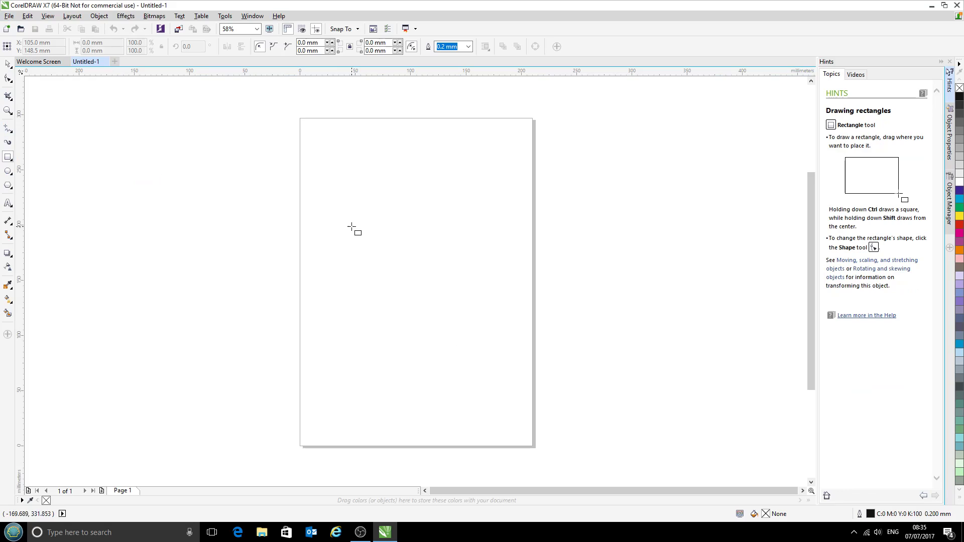
pyautogui.click(8, 15)
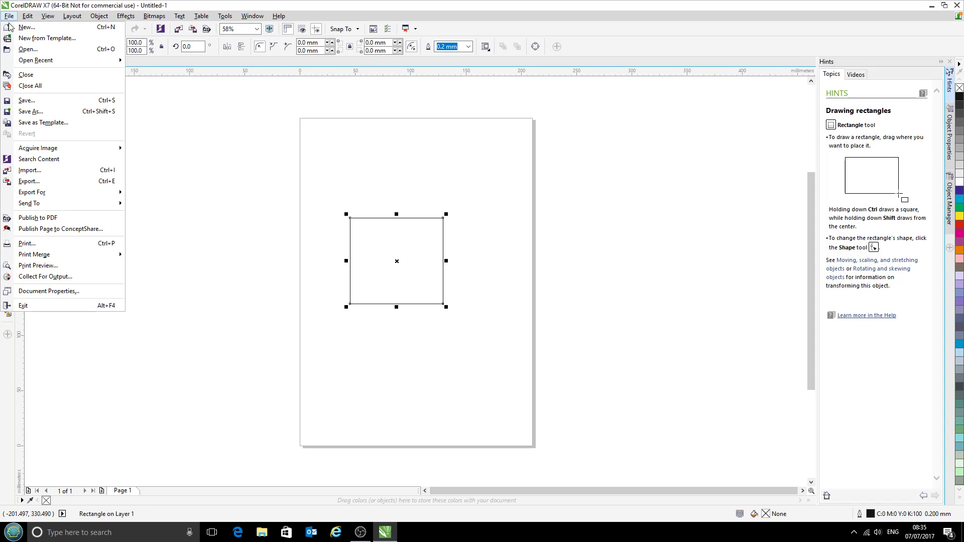
pyautogui.click(27, 243)
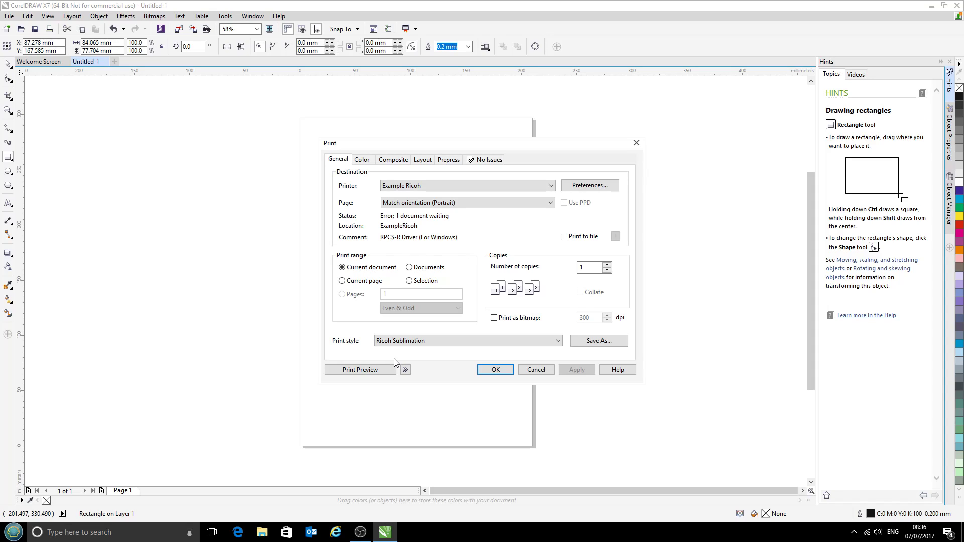
pyautogui.click(534, 369)
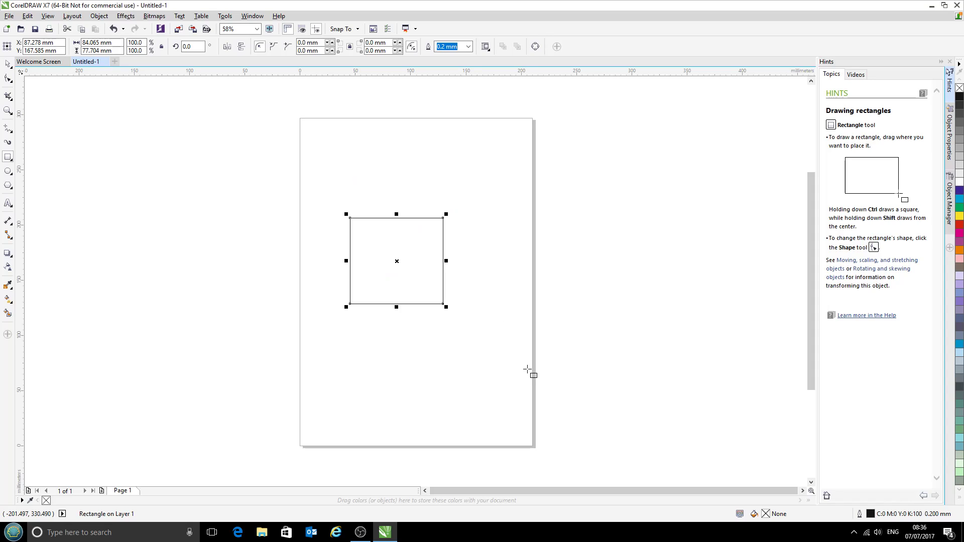